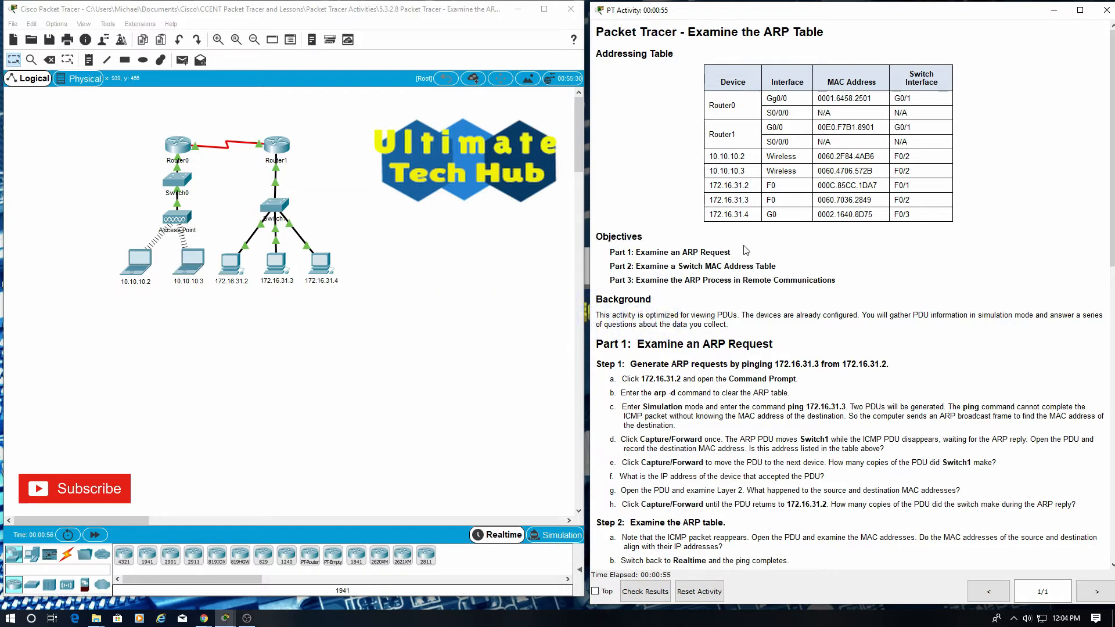
mouse_move(783, 268)
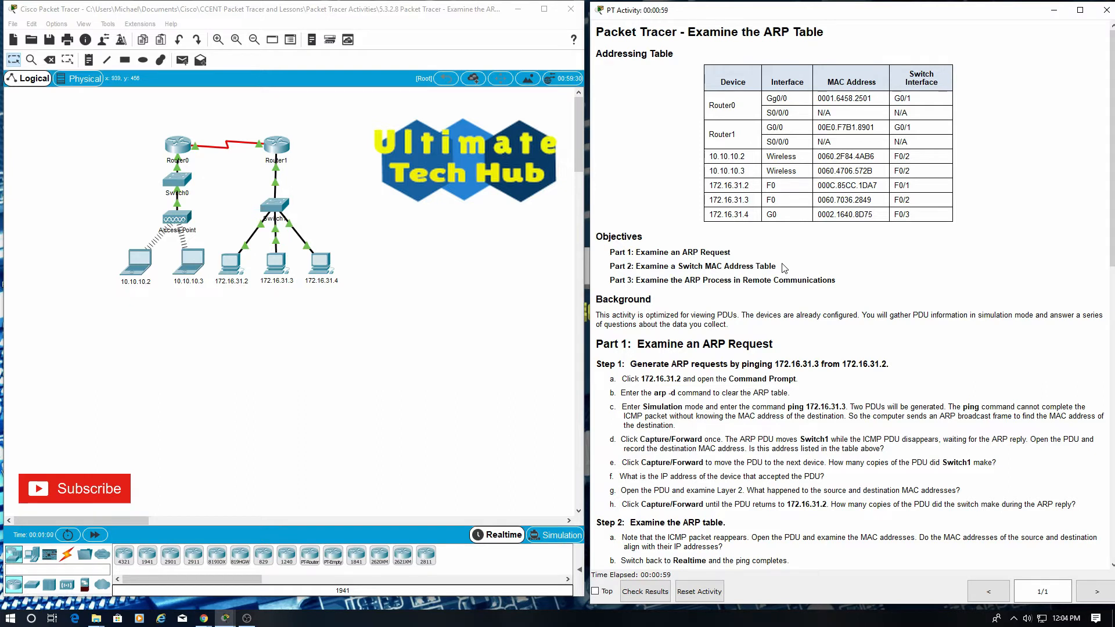
mouse_move(796, 270)
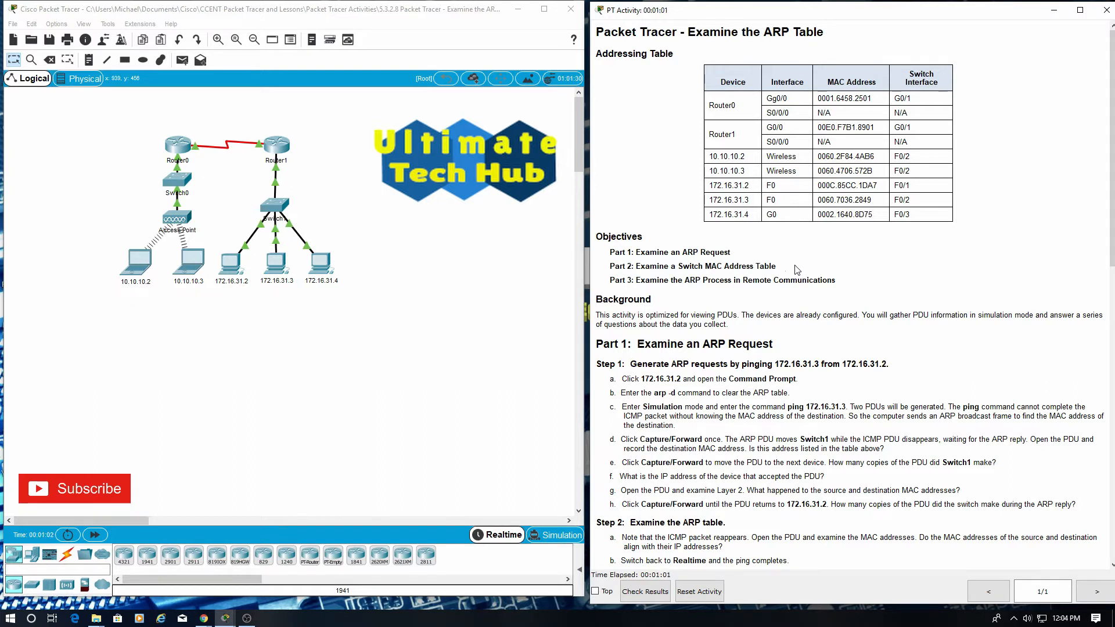
mouse_move(850, 279)
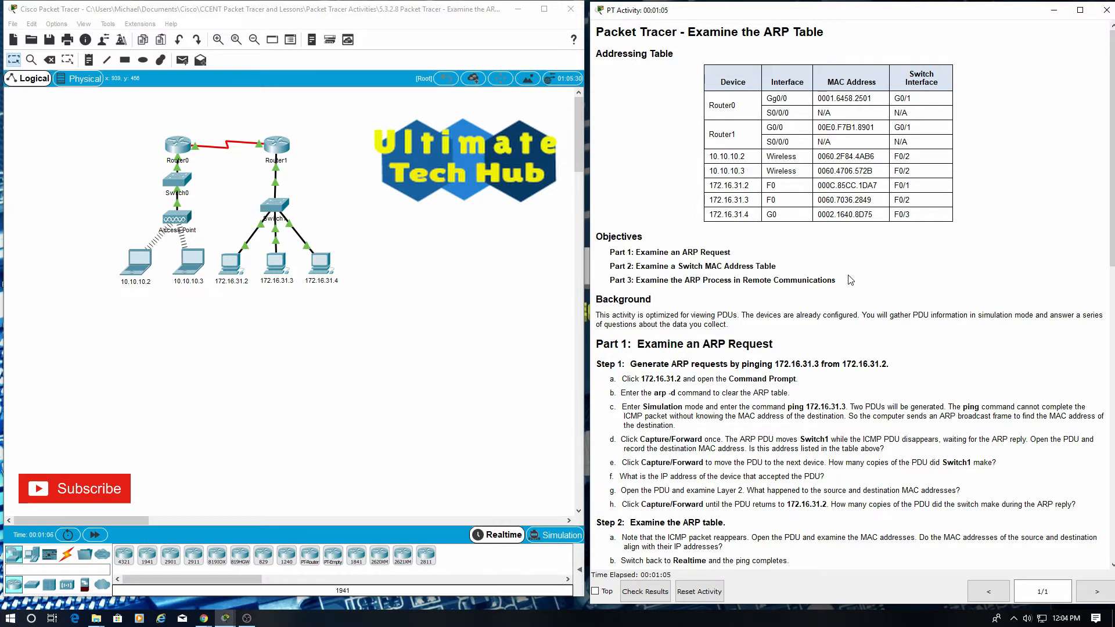
mouse_move(849, 279)
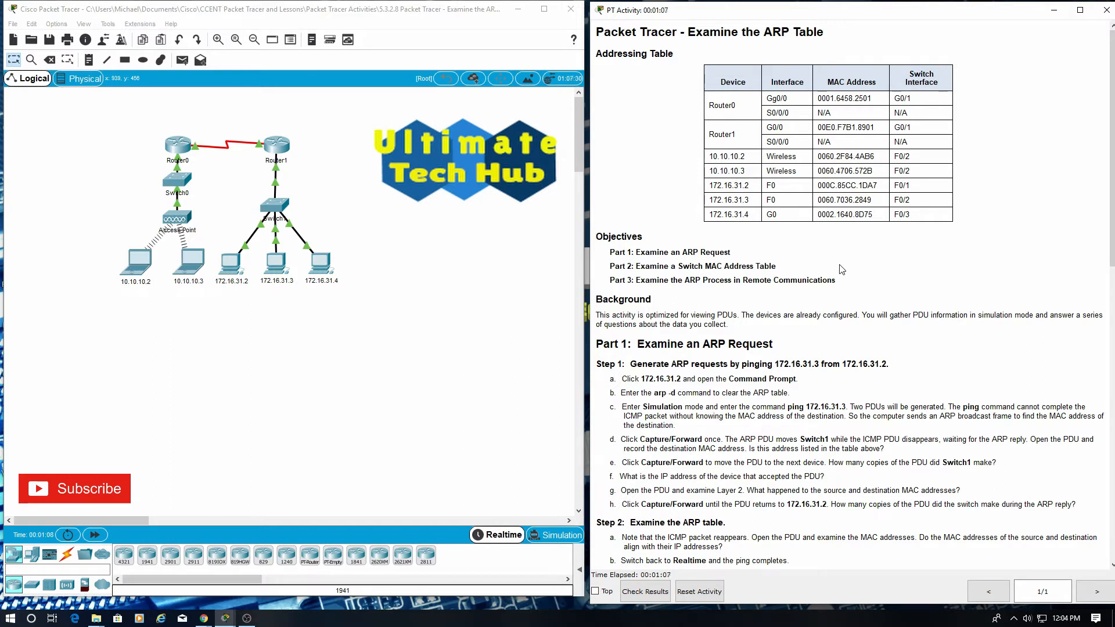
Open PC 172.16.31.2's configuration window from the Logical workspace topology
double_click(626, 298)
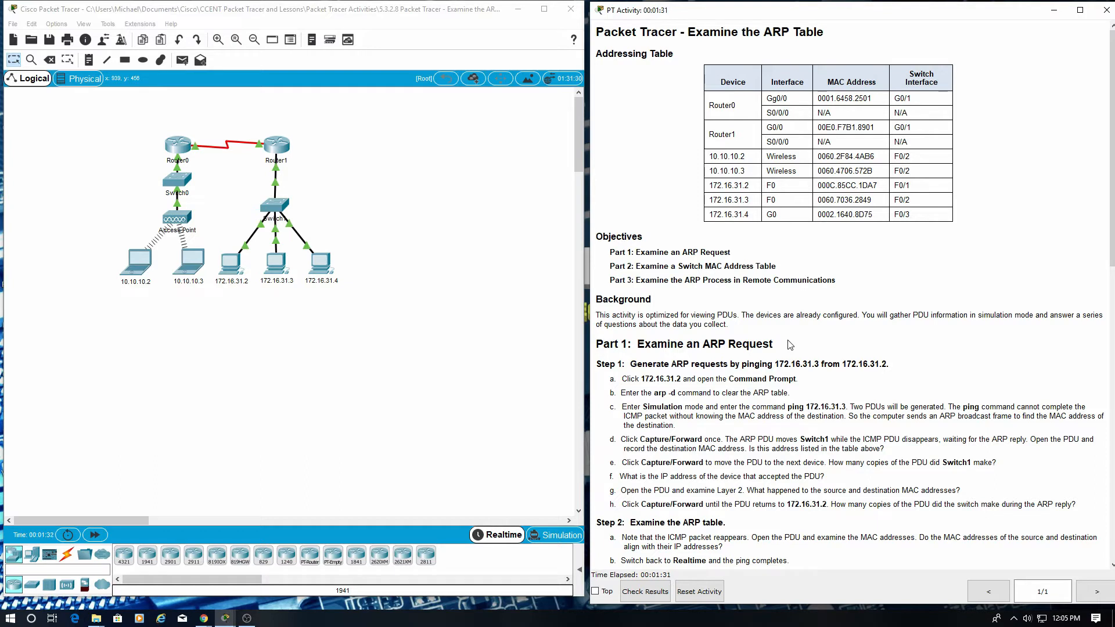
mouse_move(889, 348)
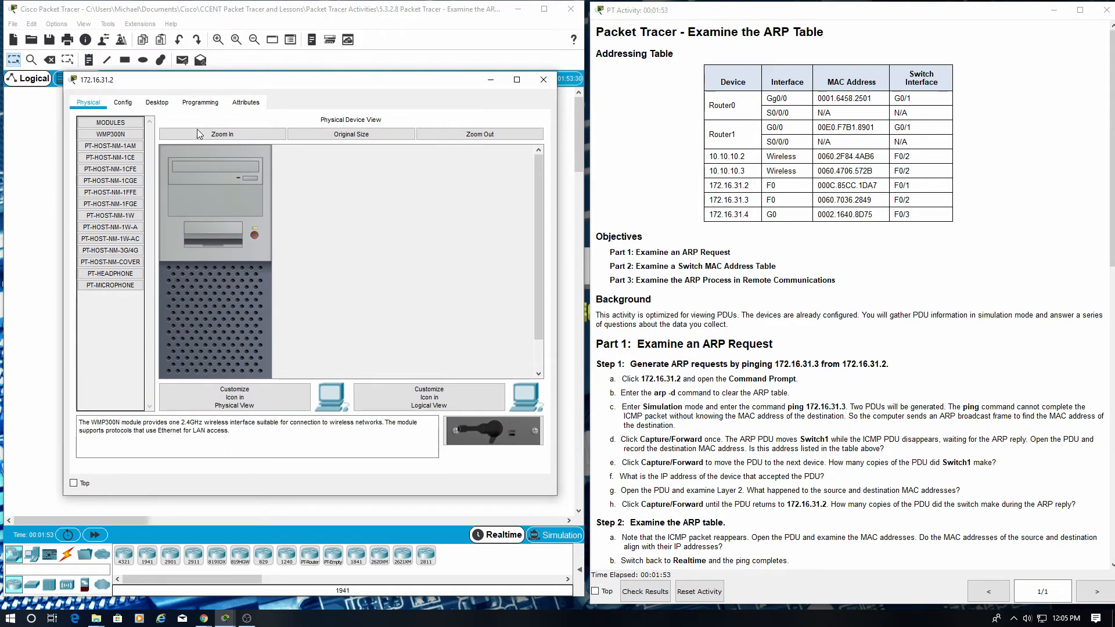
Run arp -d in PC 172.16.31.2's Command Prompt to empty its ARP table
left_click(156, 102)
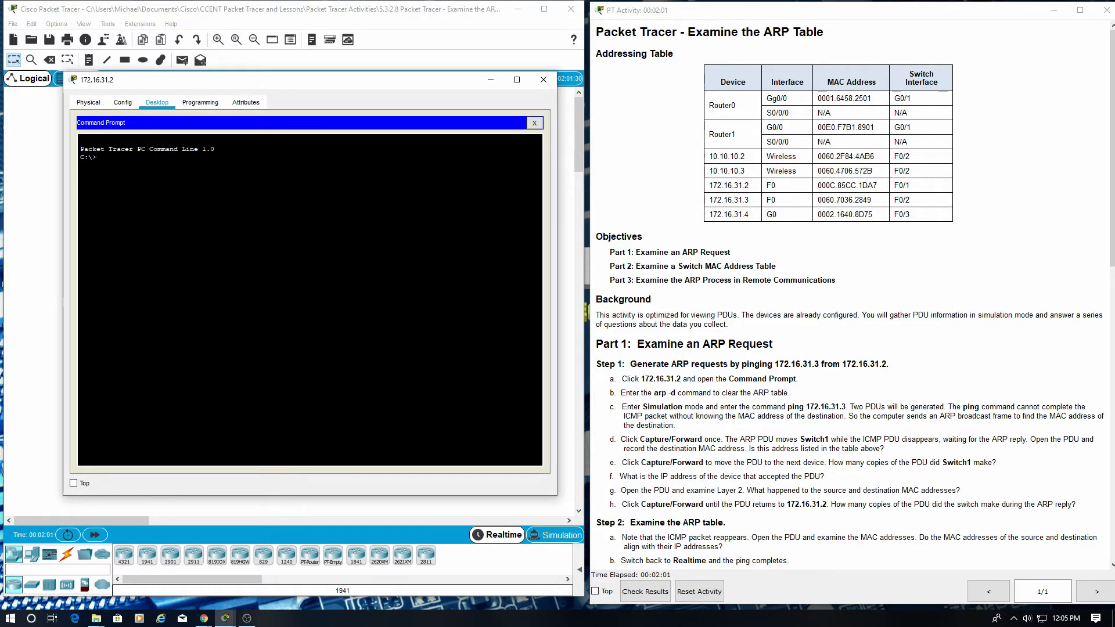
type("arp")
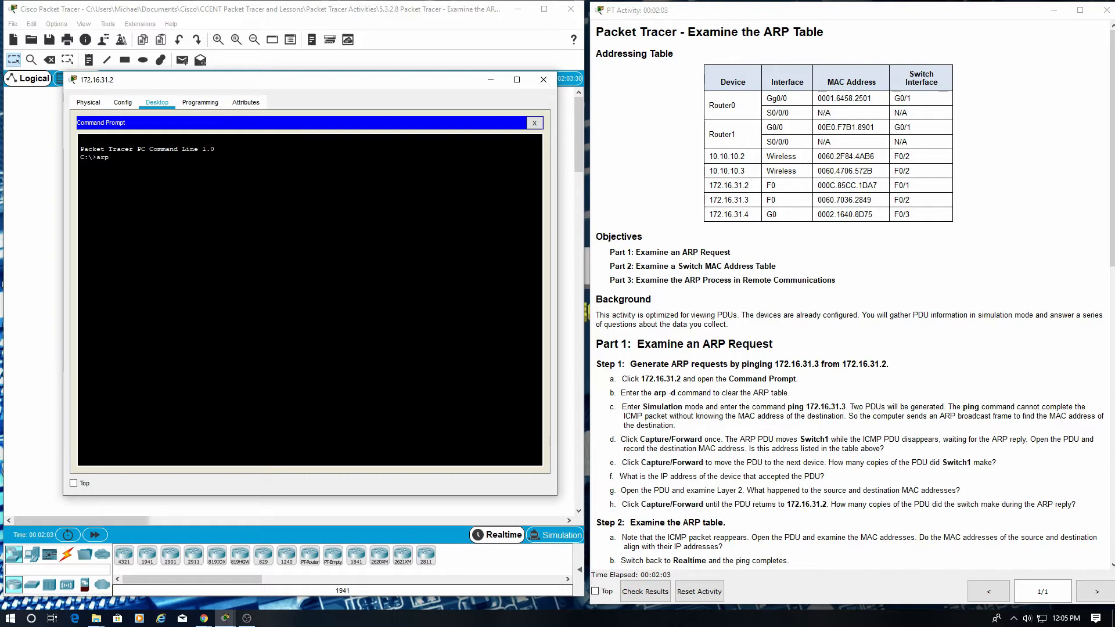
key("Return")
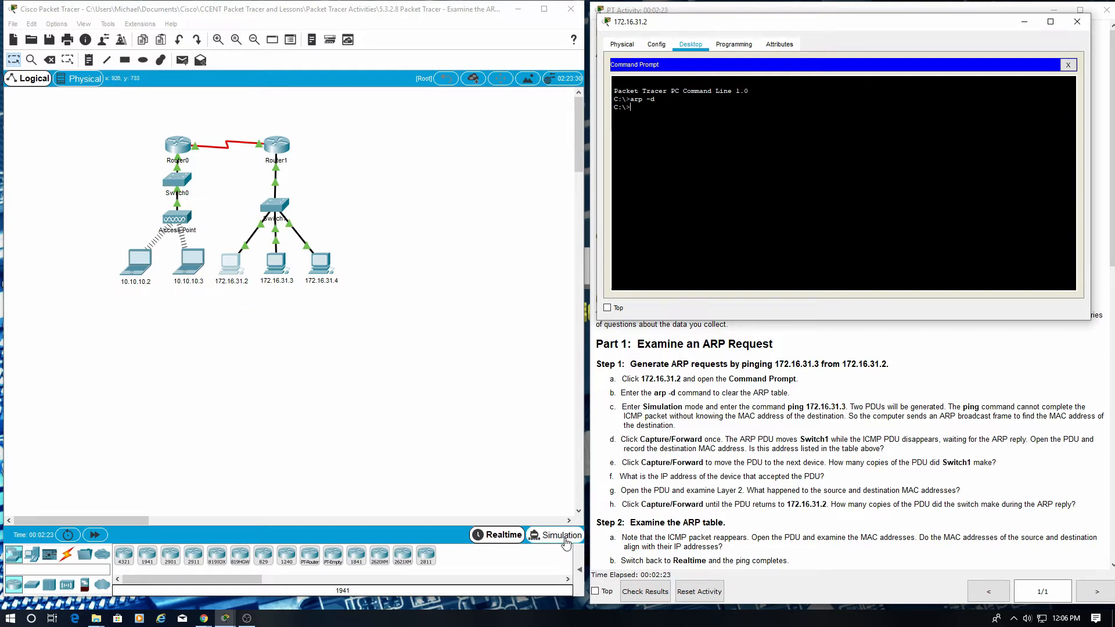
Enter Simulation mode and ping 172.16.31.3 from the PC's Command Prompt
left_click(560, 534)
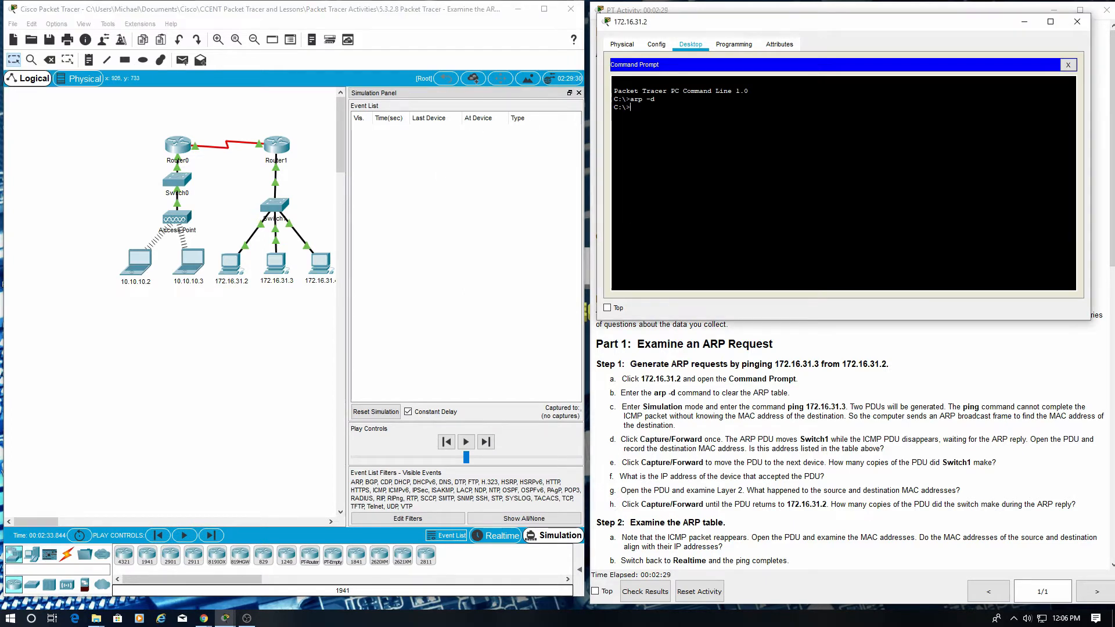
type("ping")
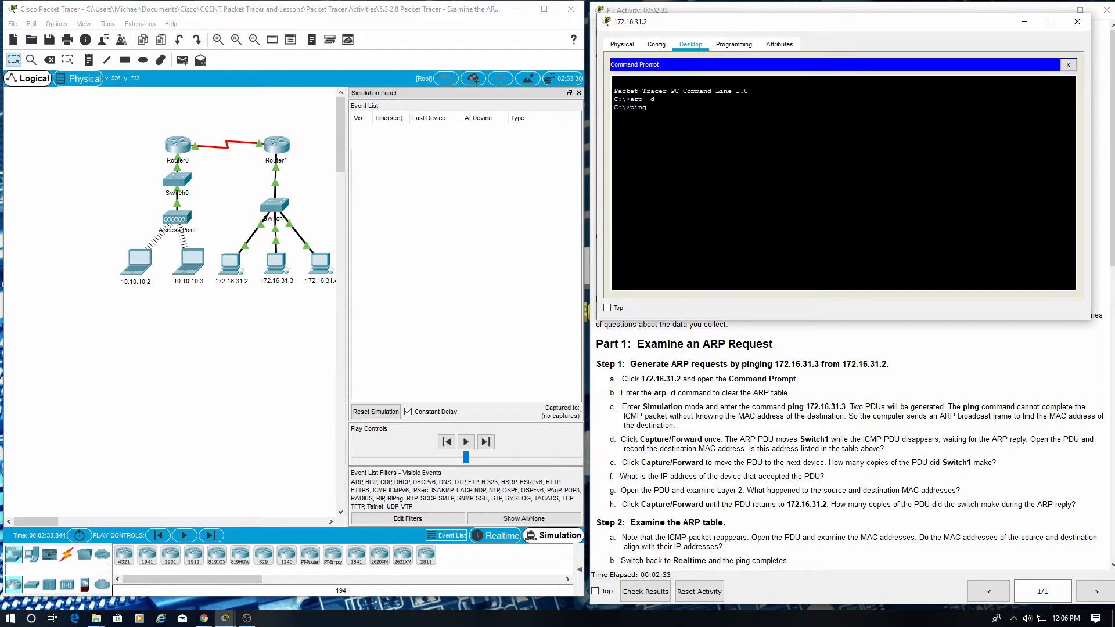
type("172.16.")
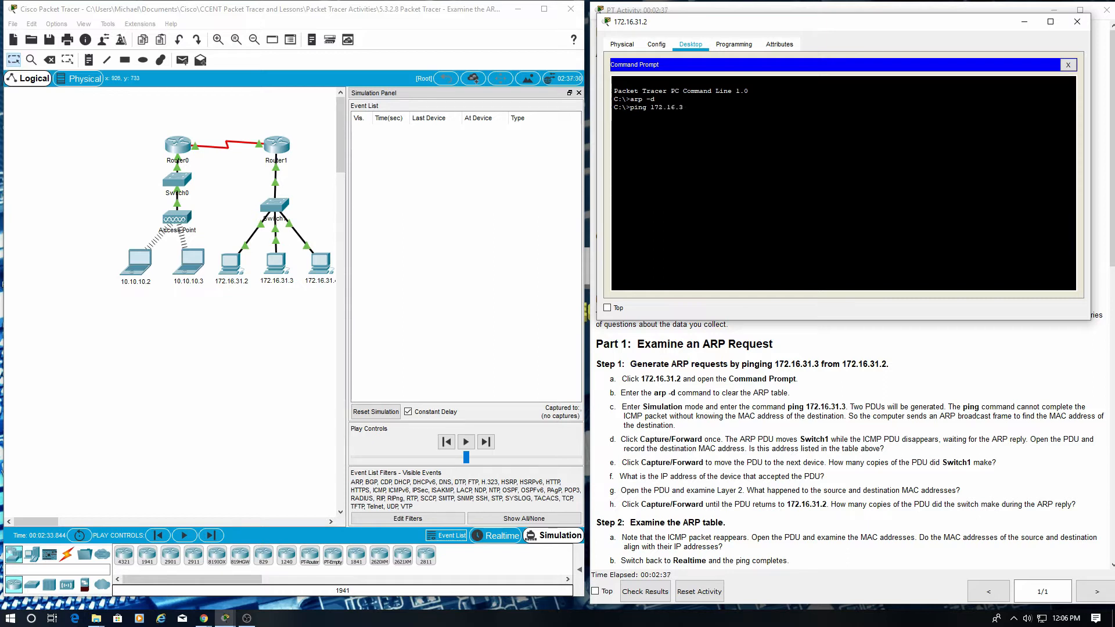
type("3")
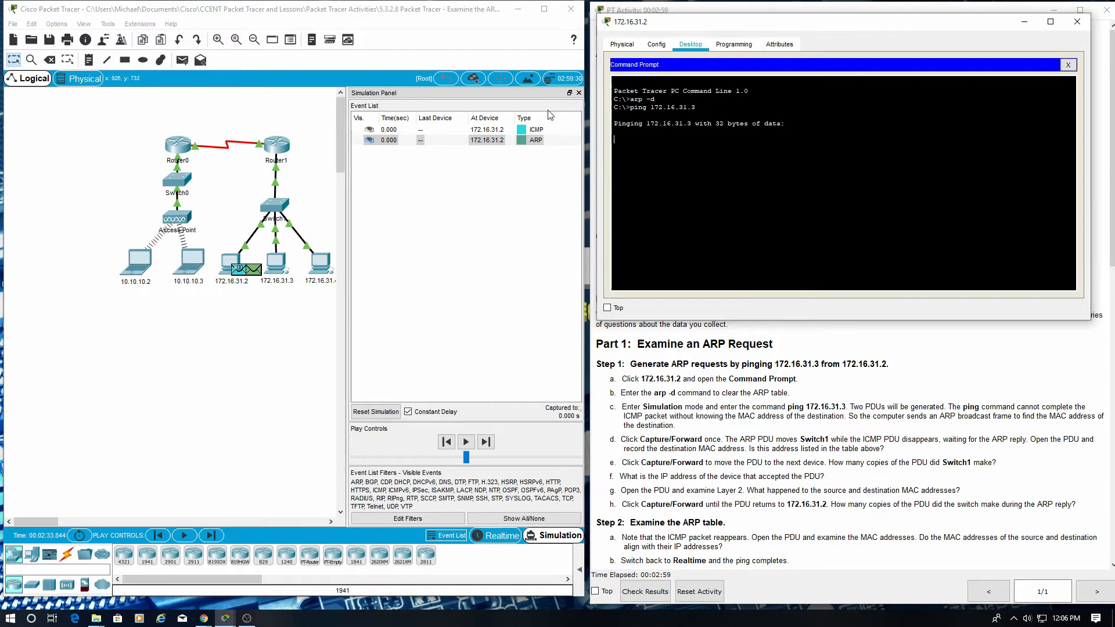
Step the simulation once, view the ARP broadcast PDU at Switch1, and close the PC window
left_click(210, 535)
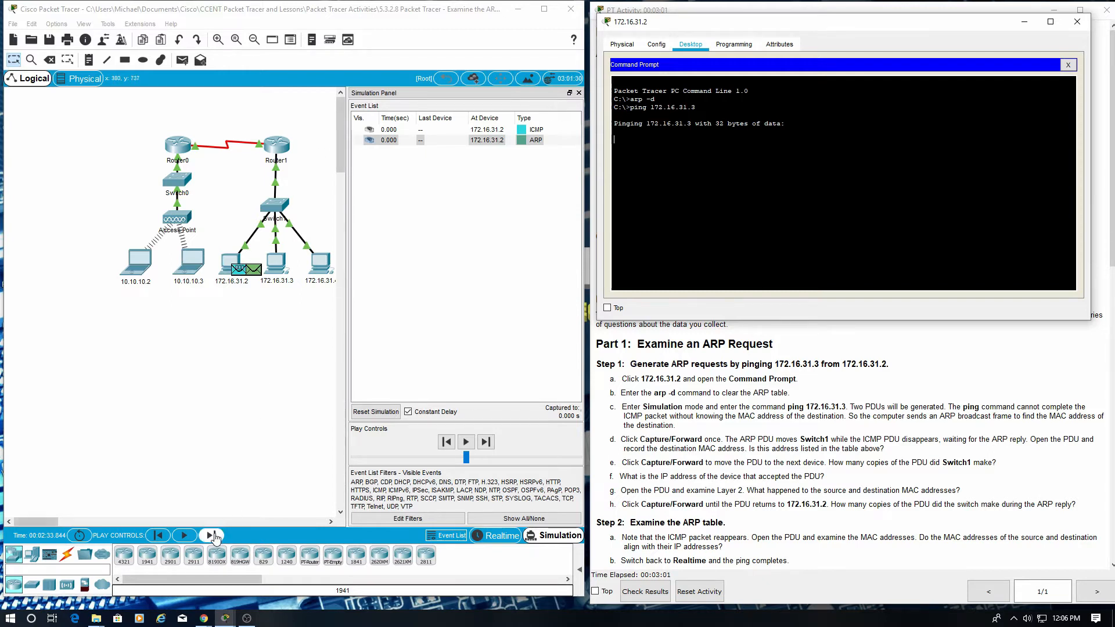
left_click(486, 441)
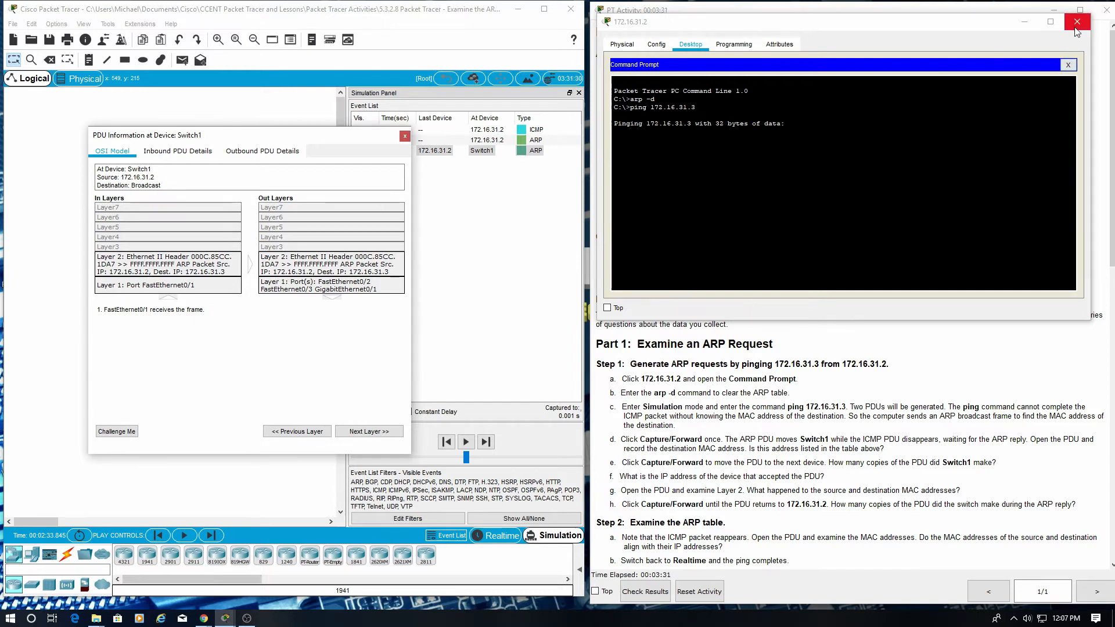
left_click(1067, 64)
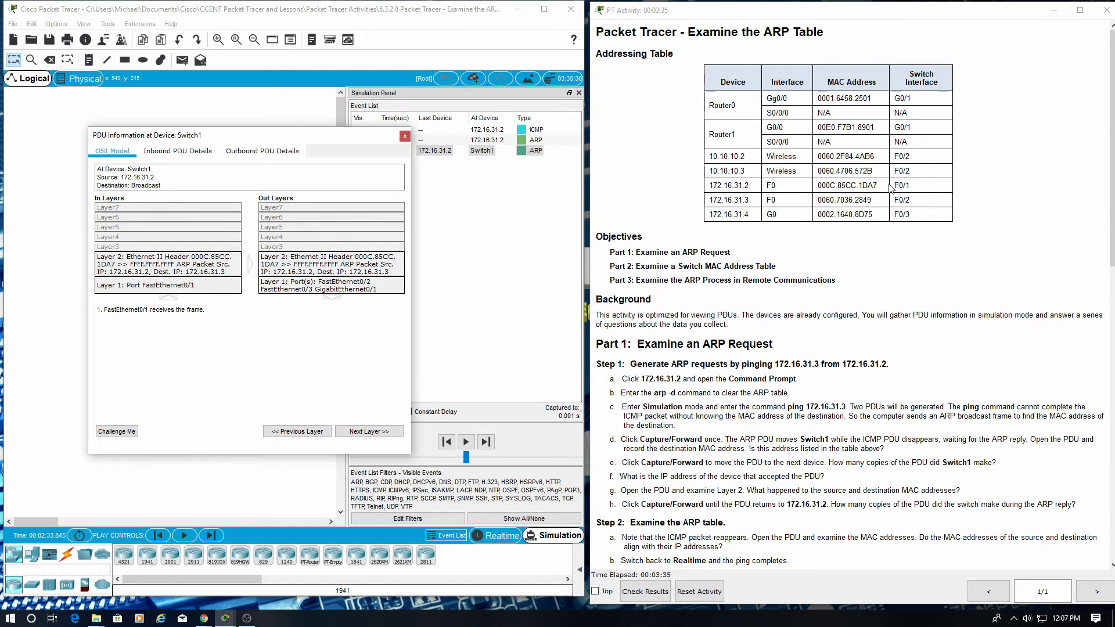
mouse_move(863, 230)
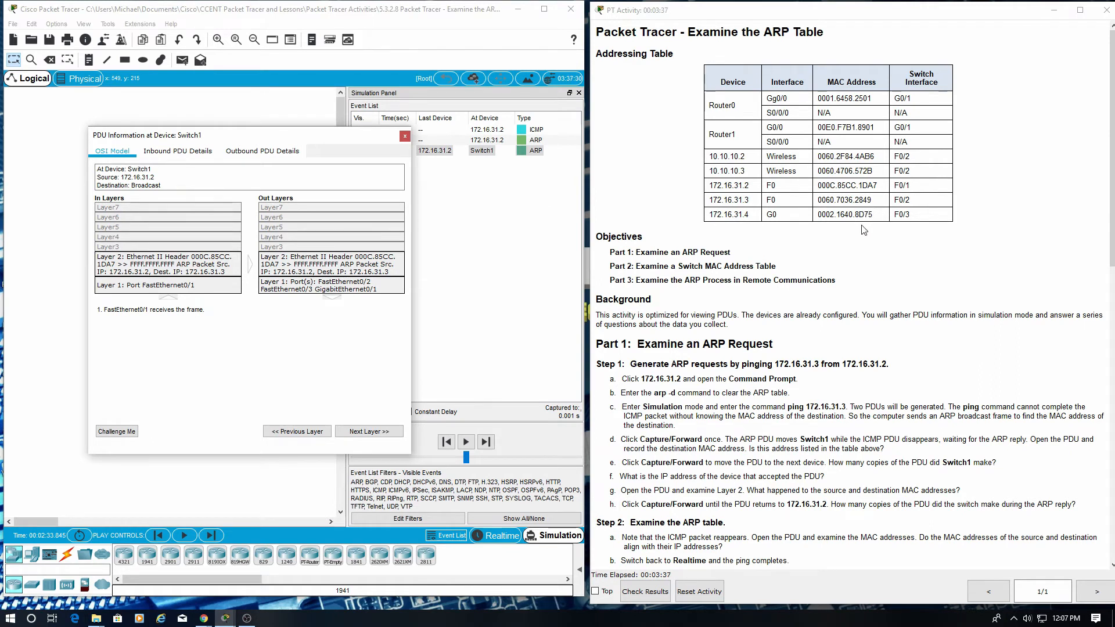
mouse_move(710, 229)
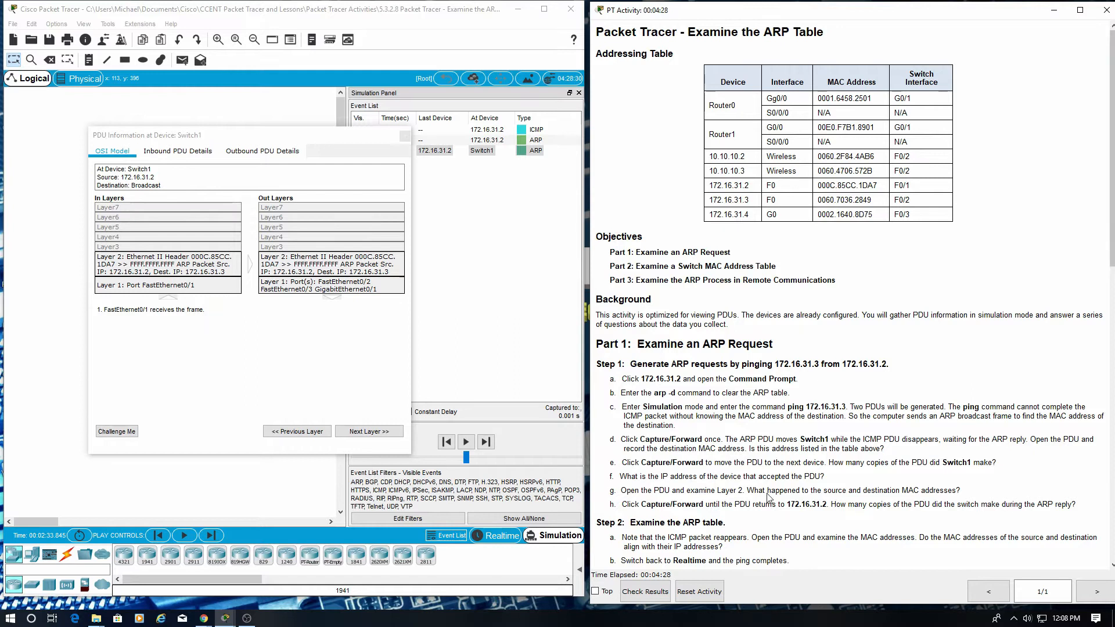
Close Switch1's PDU details and forward the ARP broadcast to 172.16.31.3, 172.16.31.4 and Router1
left_click(405, 140)
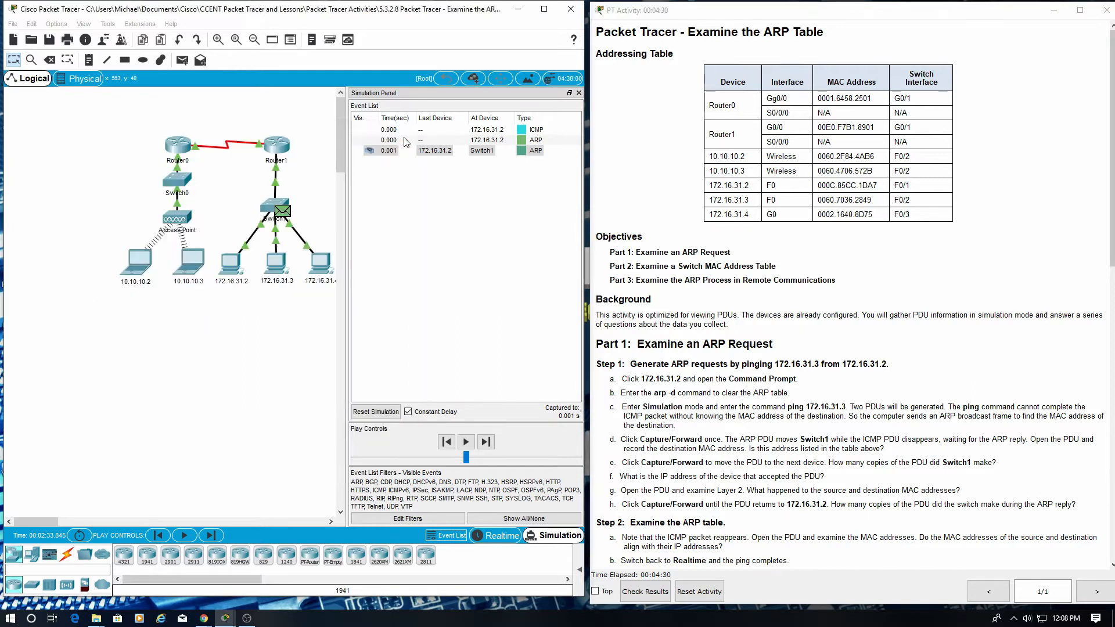
left_click(466, 441)
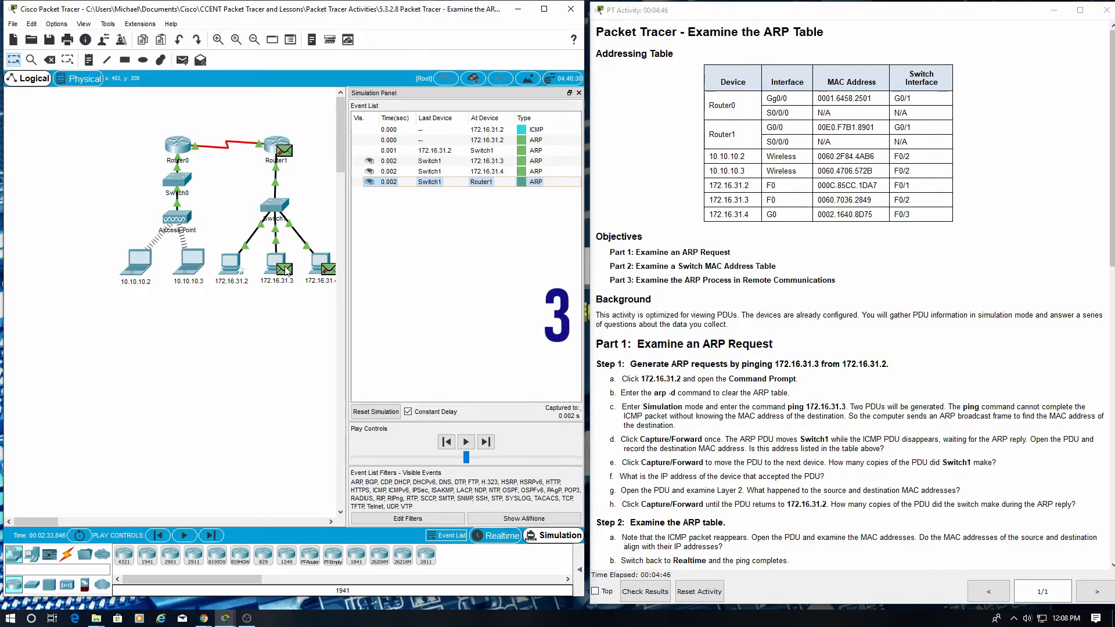
mouse_move(317, 339)
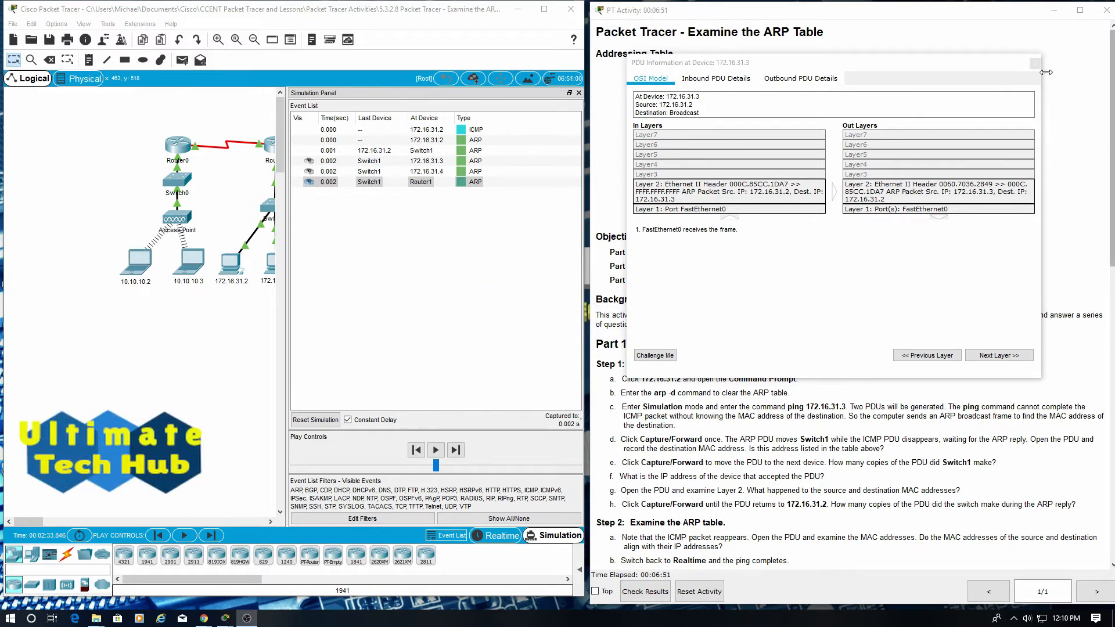
Close the 172.16.31.3 PDU details and step until the ARP reply reaches 172.16.31.2
left_click(1032, 62)
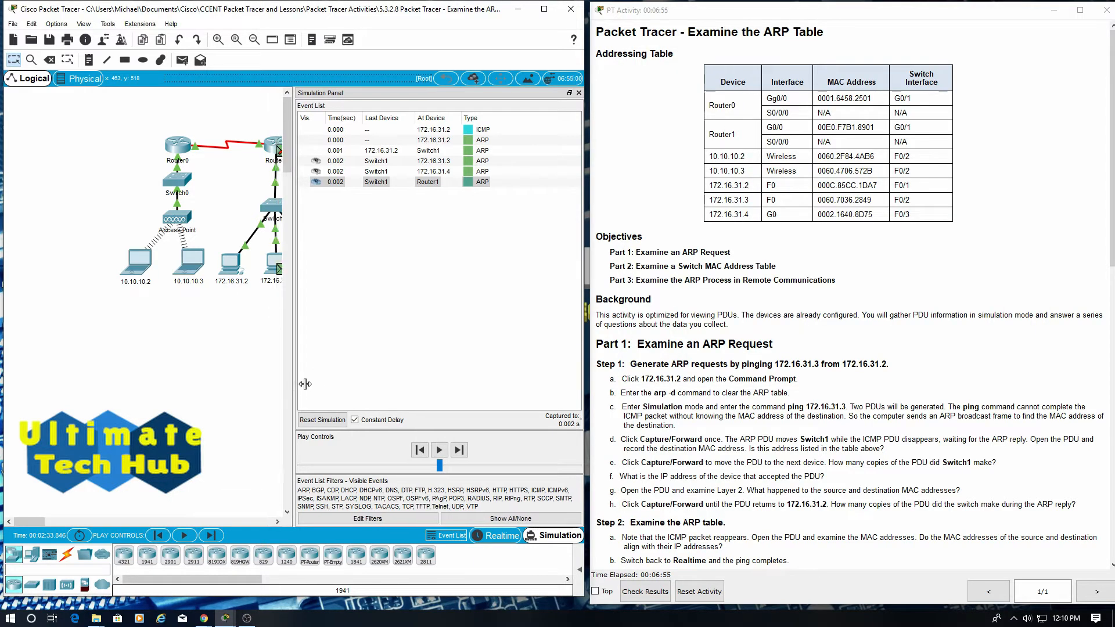
left_click(210, 534)
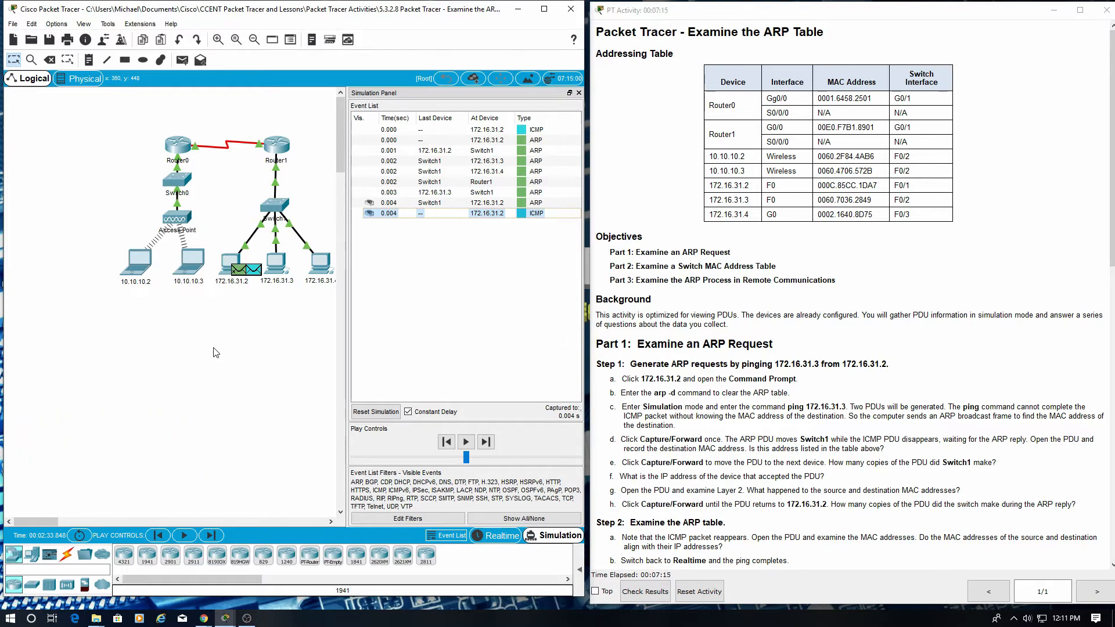
mouse_move(807, 394)
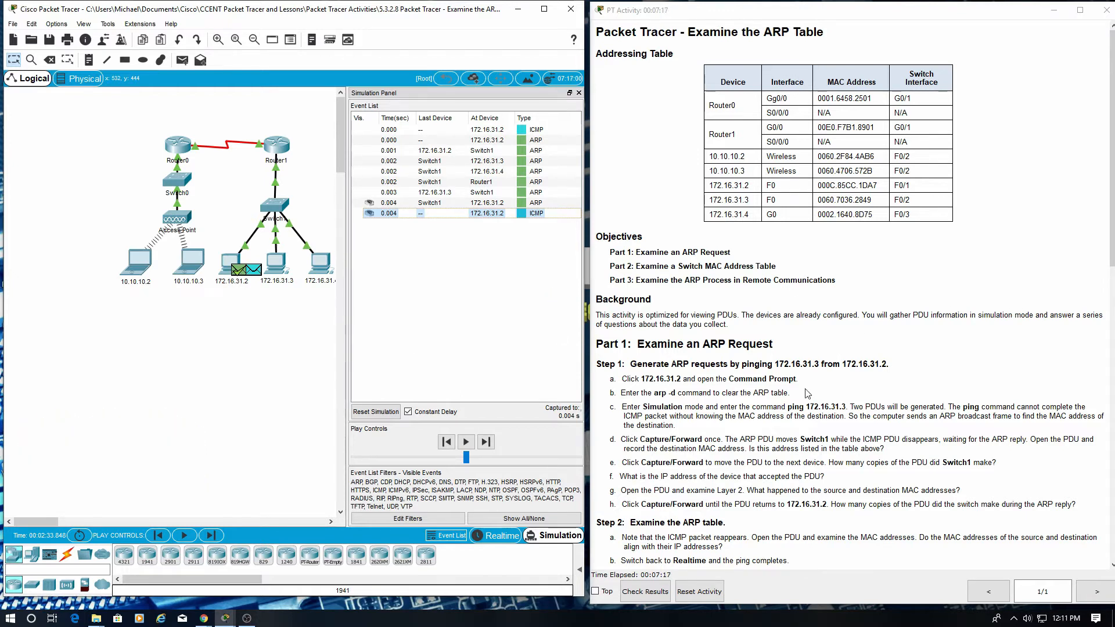
scroll("down", 3)
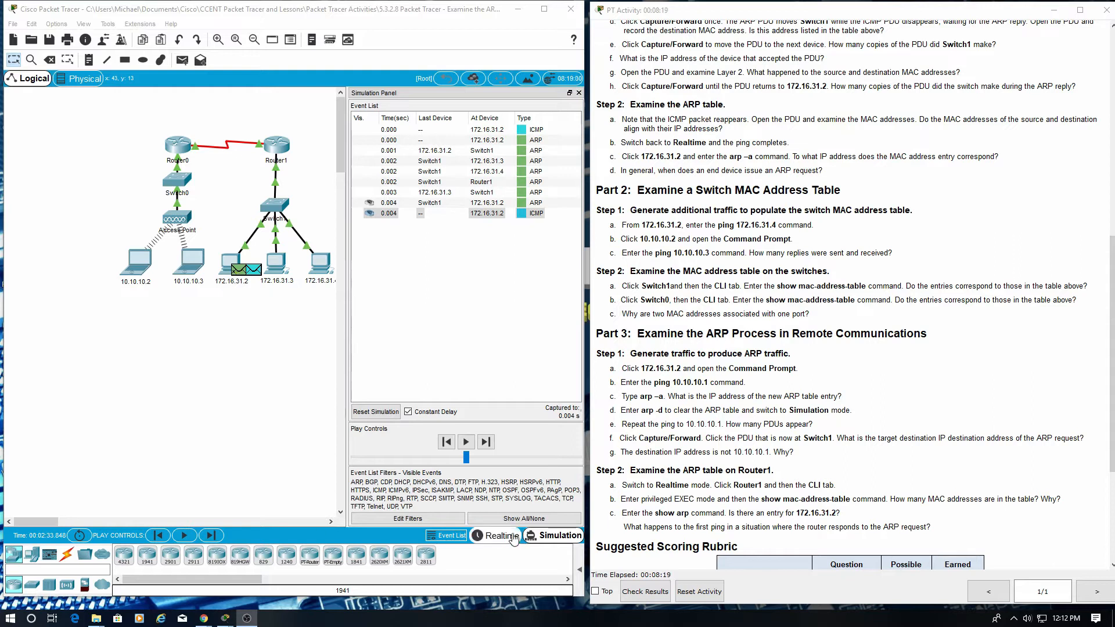
In Realtime, run arp -a on PC 172.16.31.2, showing 172.16.31.3's dynamic MAC 0060.7036.2849
left_click(497, 535)
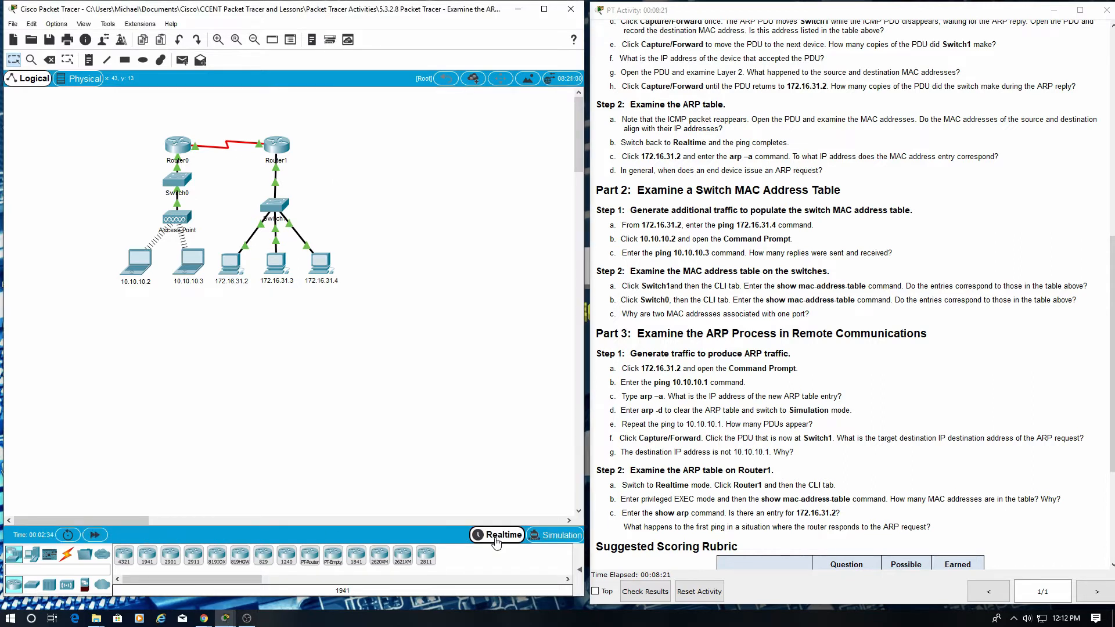
mouse_move(498, 534)
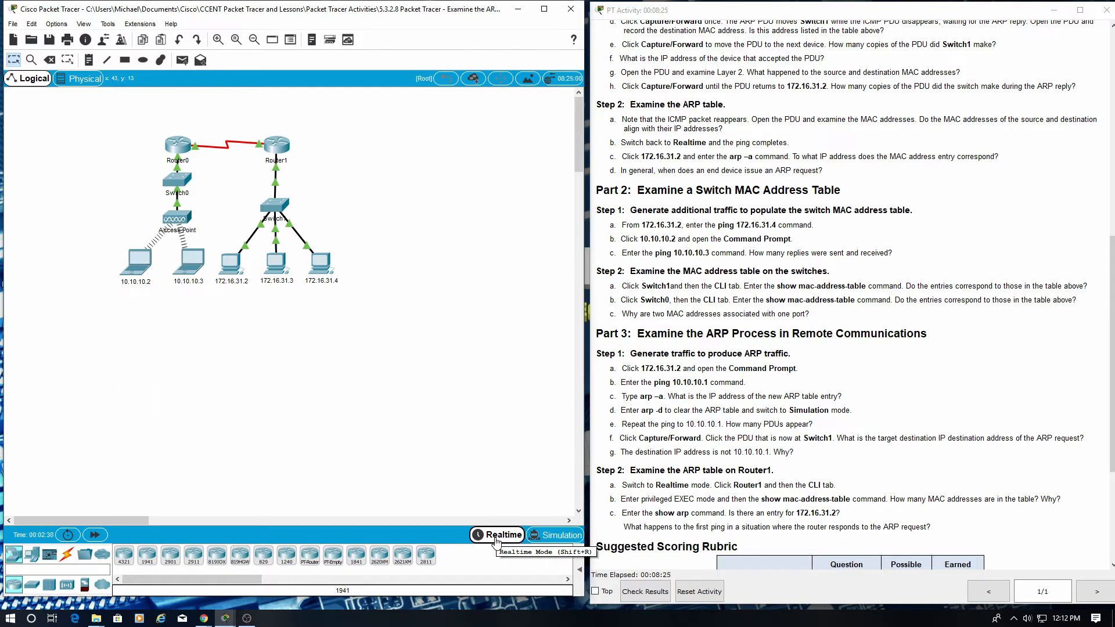
mouse_move(231, 265)
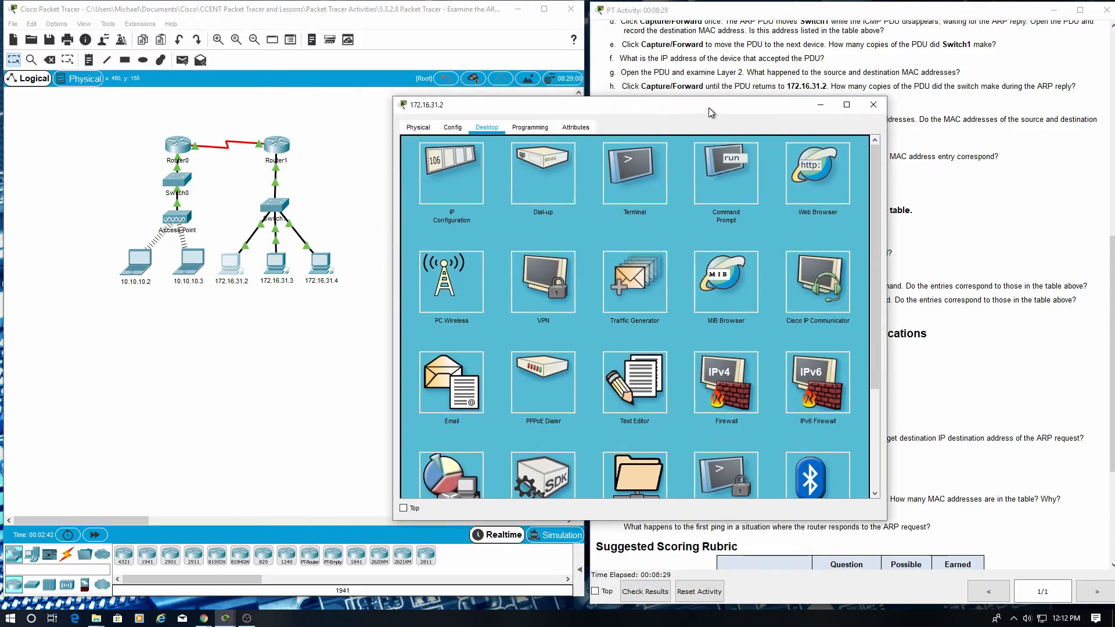
left_click(725, 173)
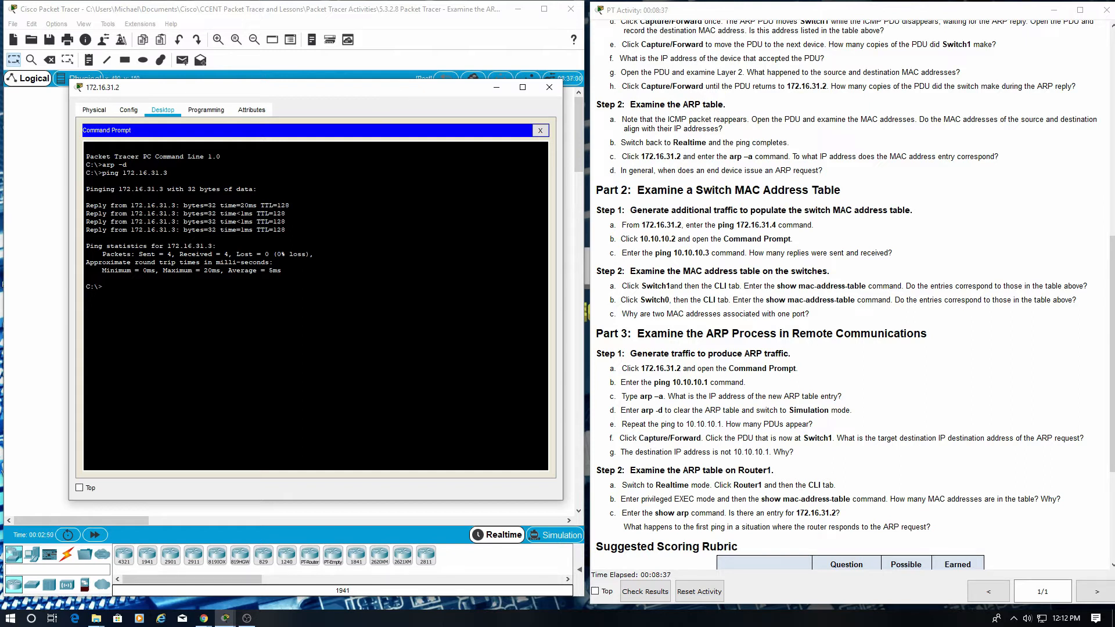
type("arp -a")
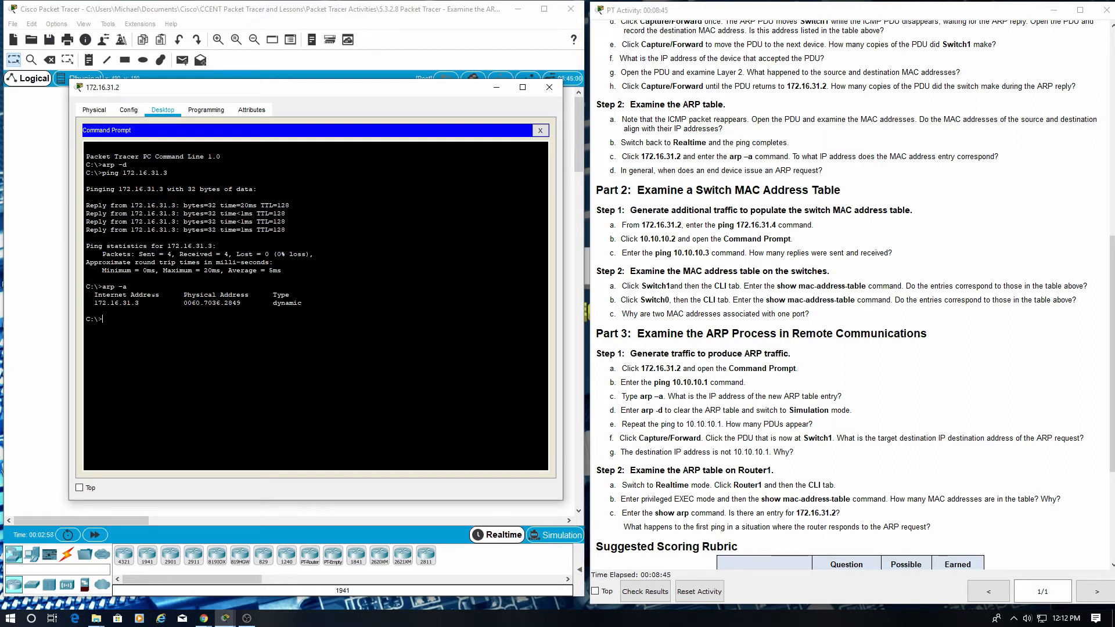
double_click(119, 303)
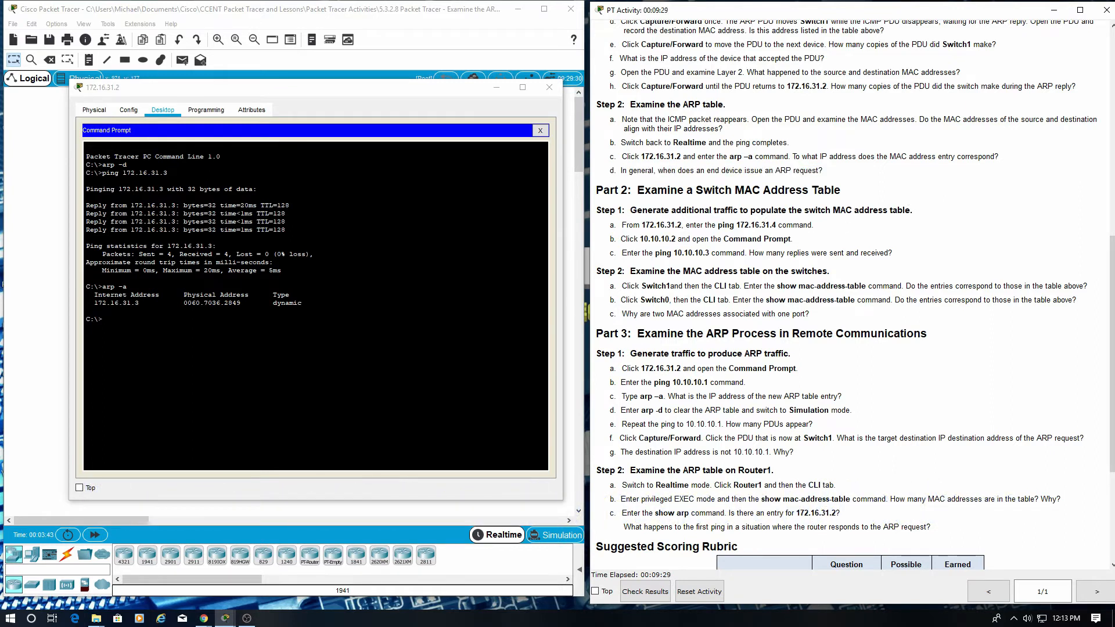
mouse_move(1101, 272)
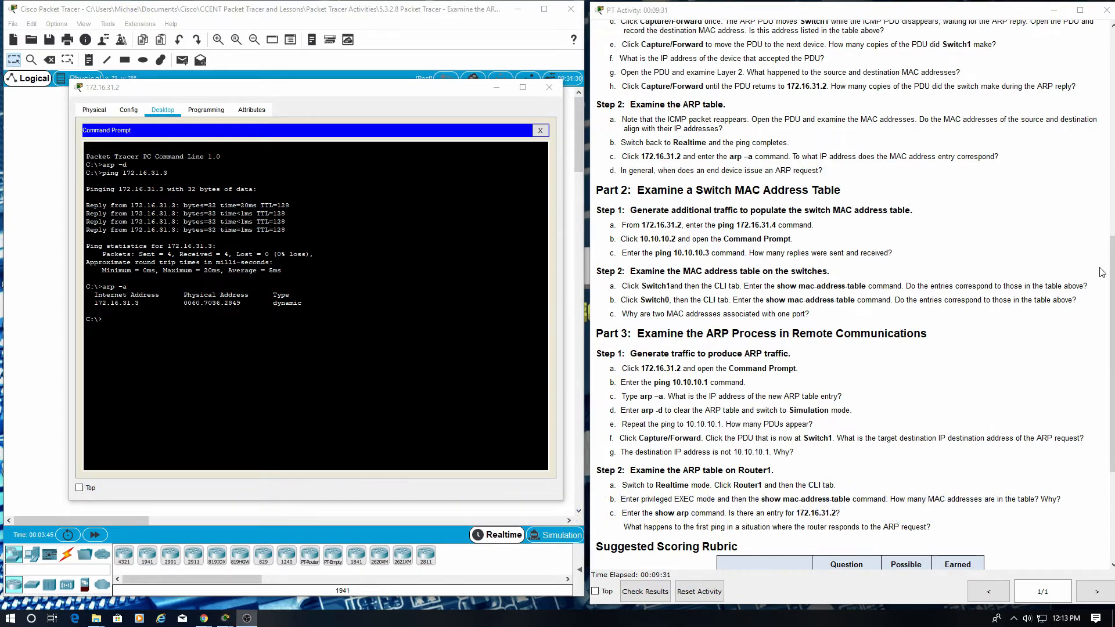
Move to the Part 2 instructions and ping 172.16.31.4 from PC 172.16.31.2
scroll("down", 3)
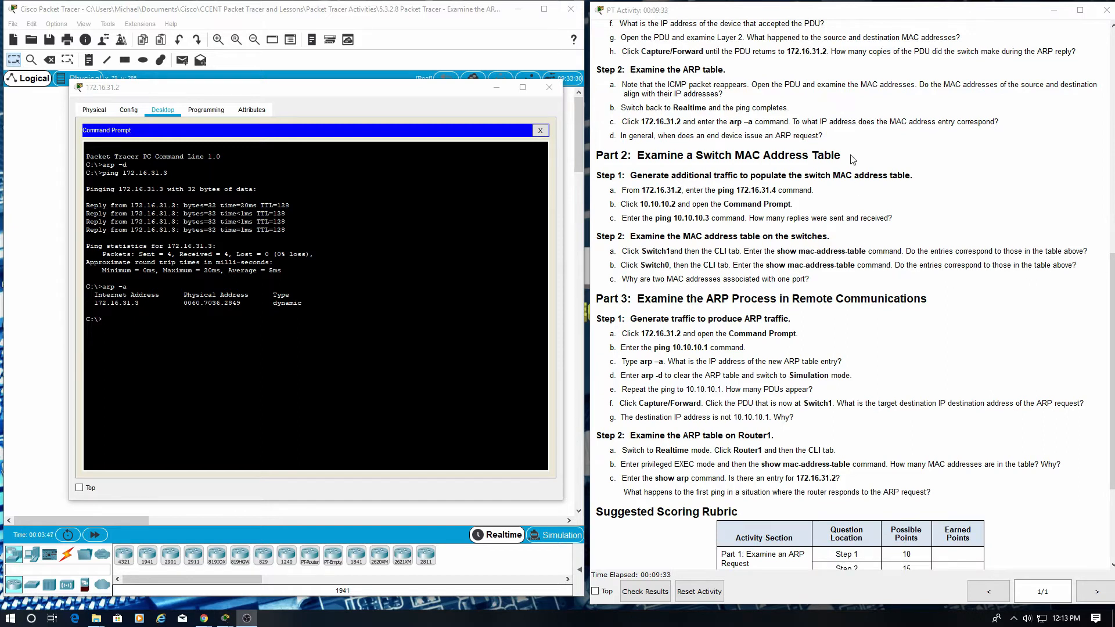
double_click(718, 155)
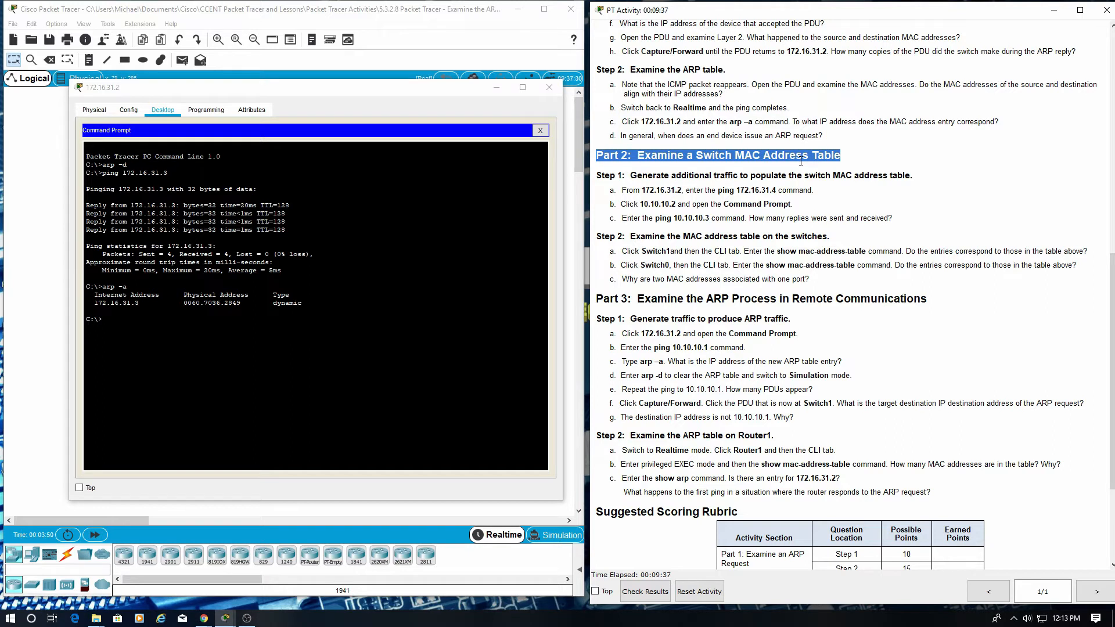
mouse_move(933, 182)
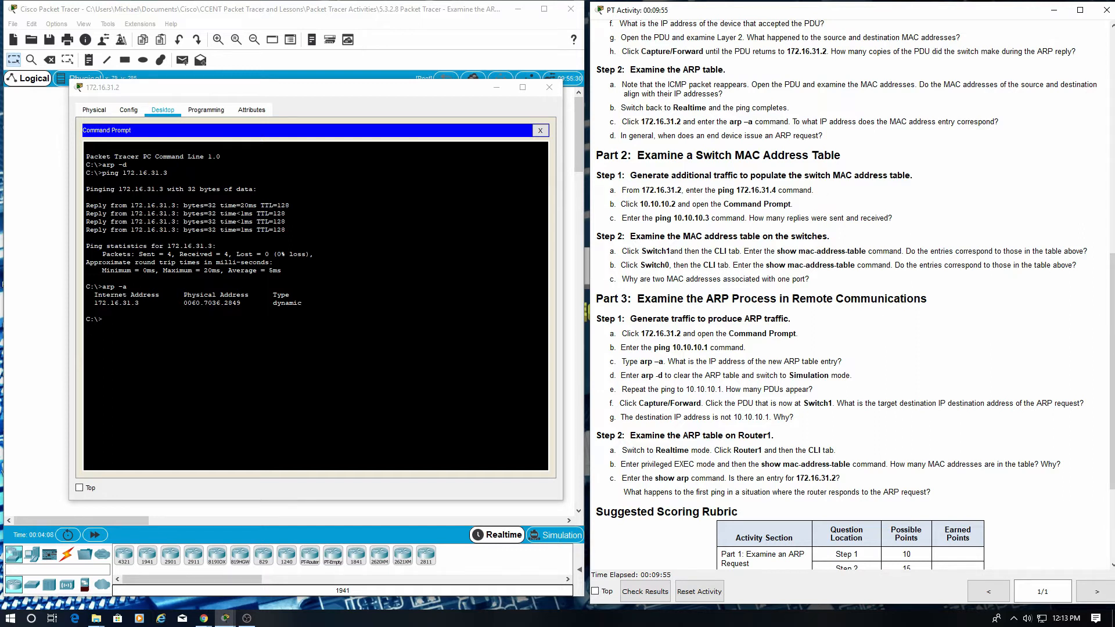
type("ping 172.16.31.4")
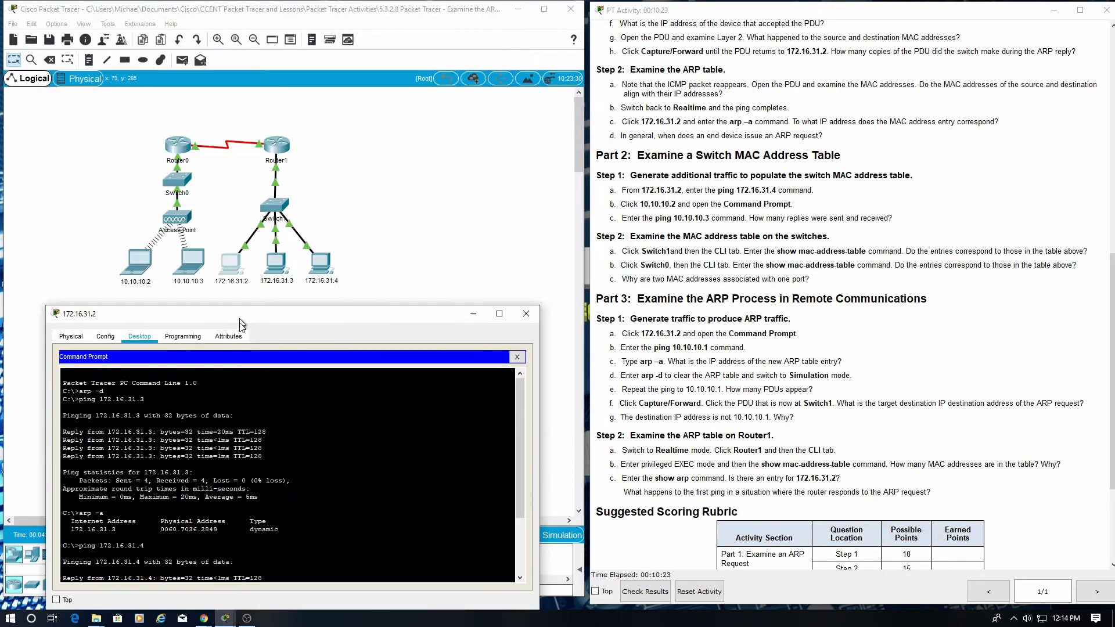
Open laptop 10.10.10.2's Command Prompt and enter a ping command
left_click(136, 258)
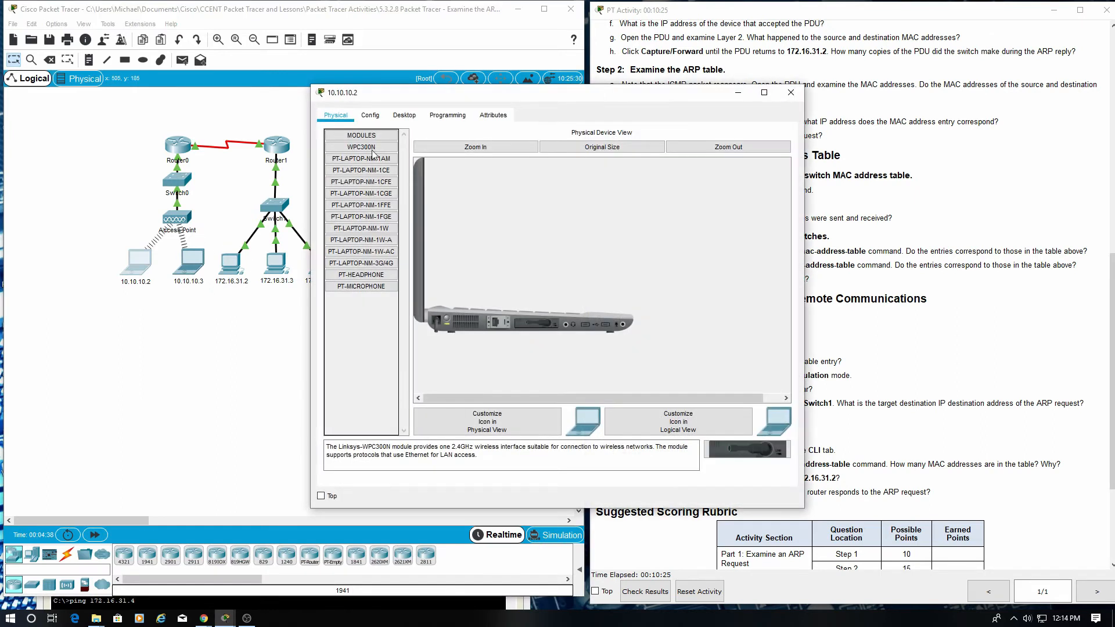
left_click(403, 115)
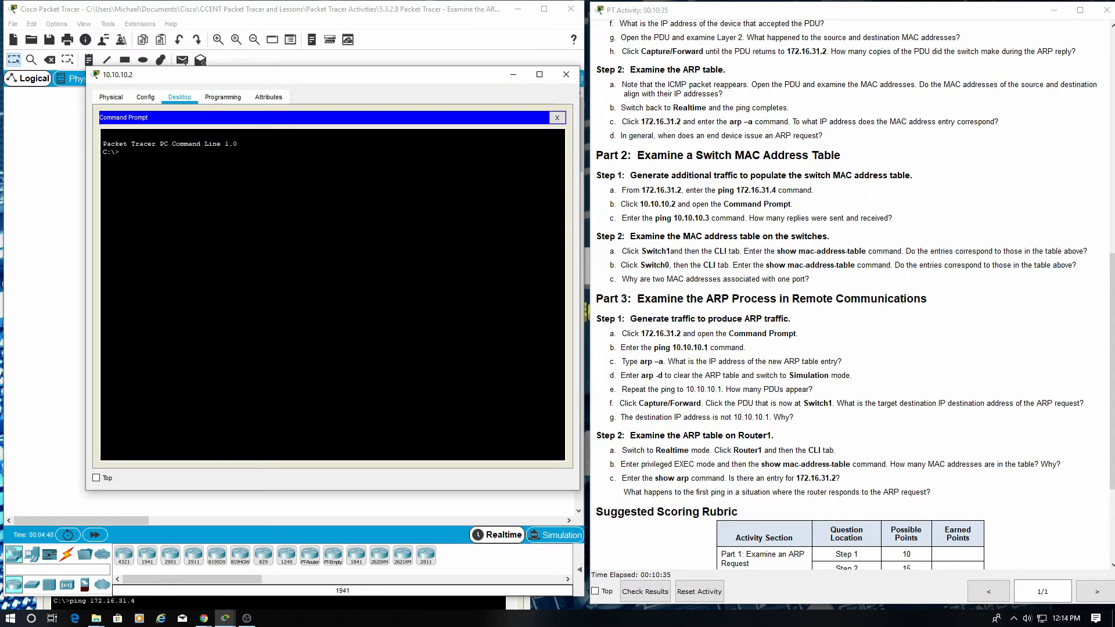
type("ping")
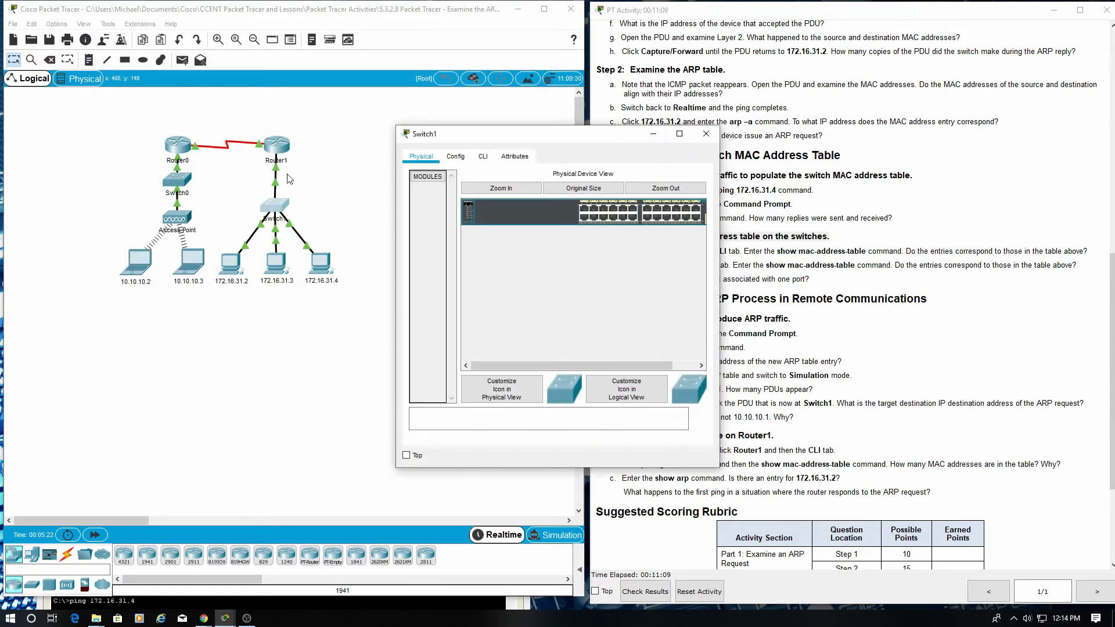
Run show mac-address-table in Switch1's CLI and review its four dynamic entries
left_click(482, 156)
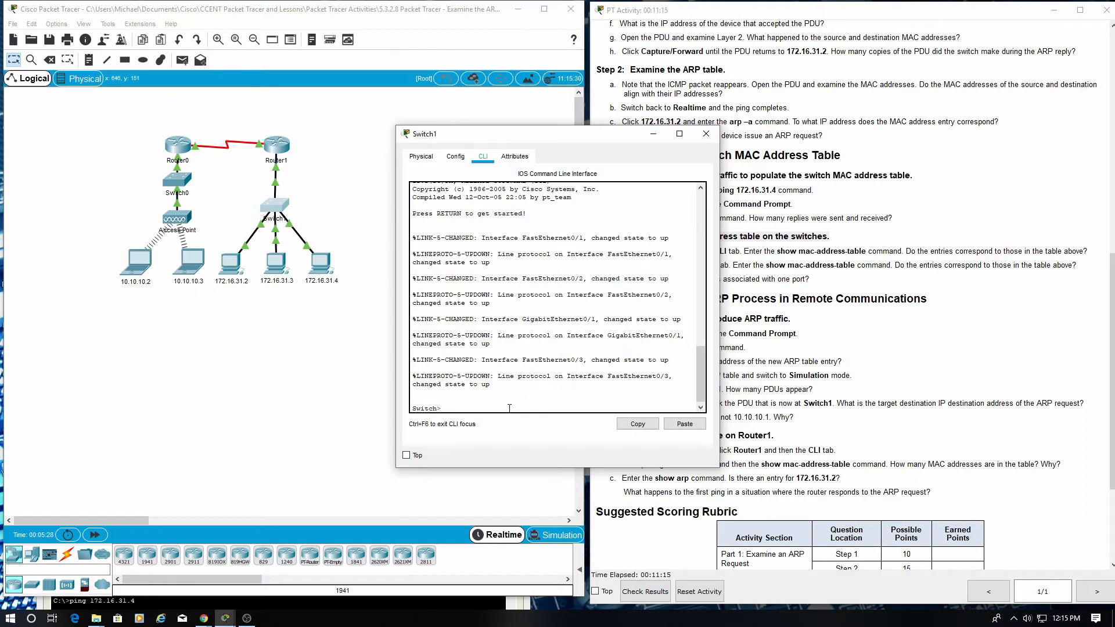
type("s")
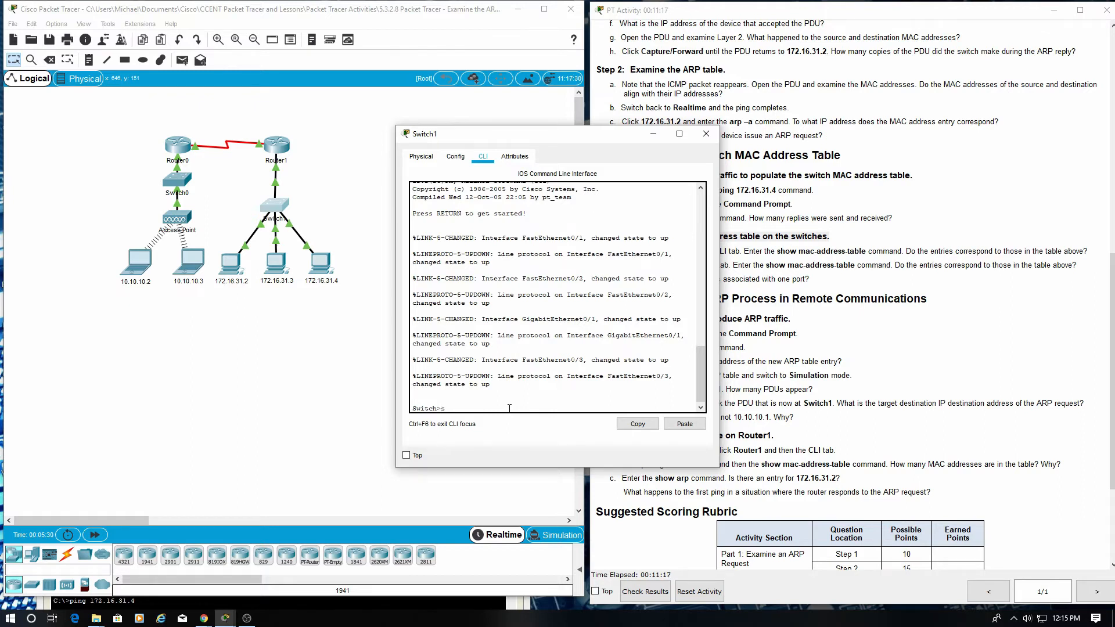
type("how")
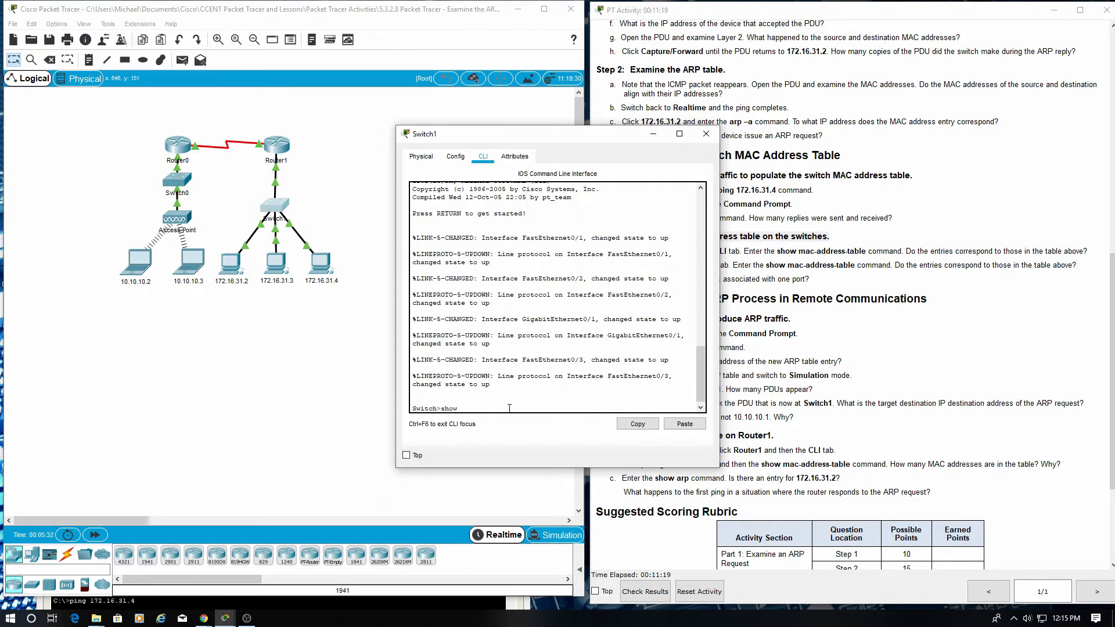
type("mac-address-")
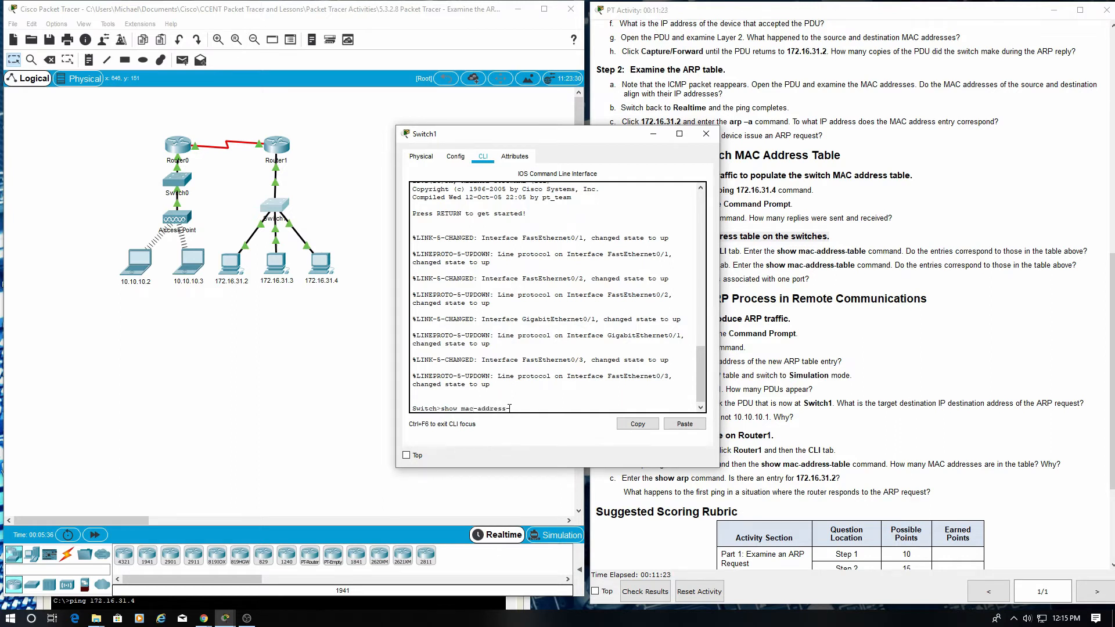
type("table")
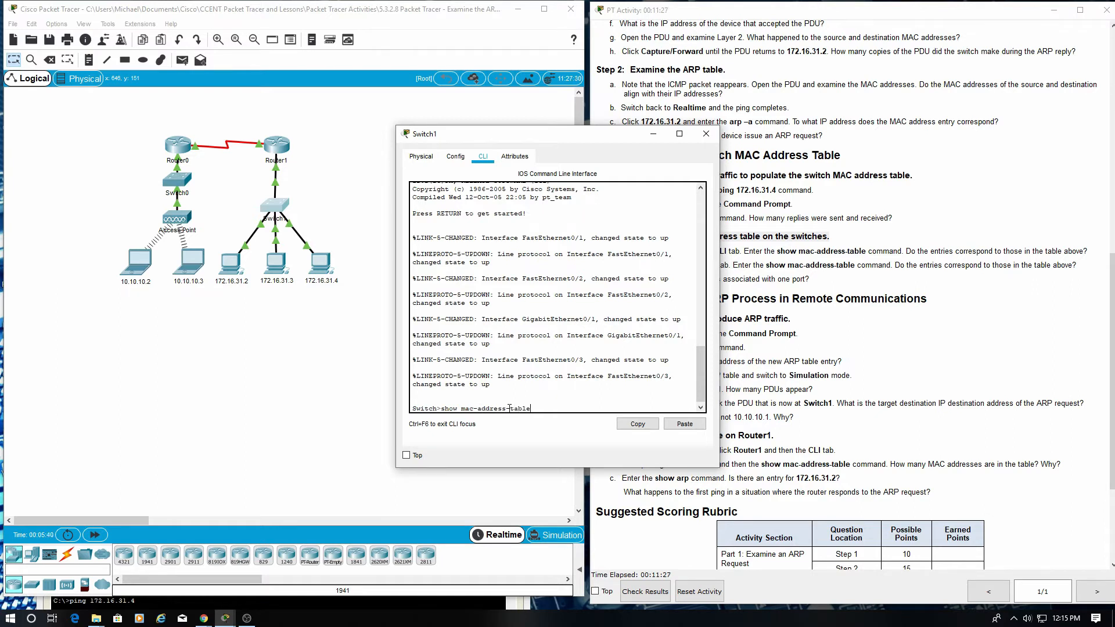
key("Return")
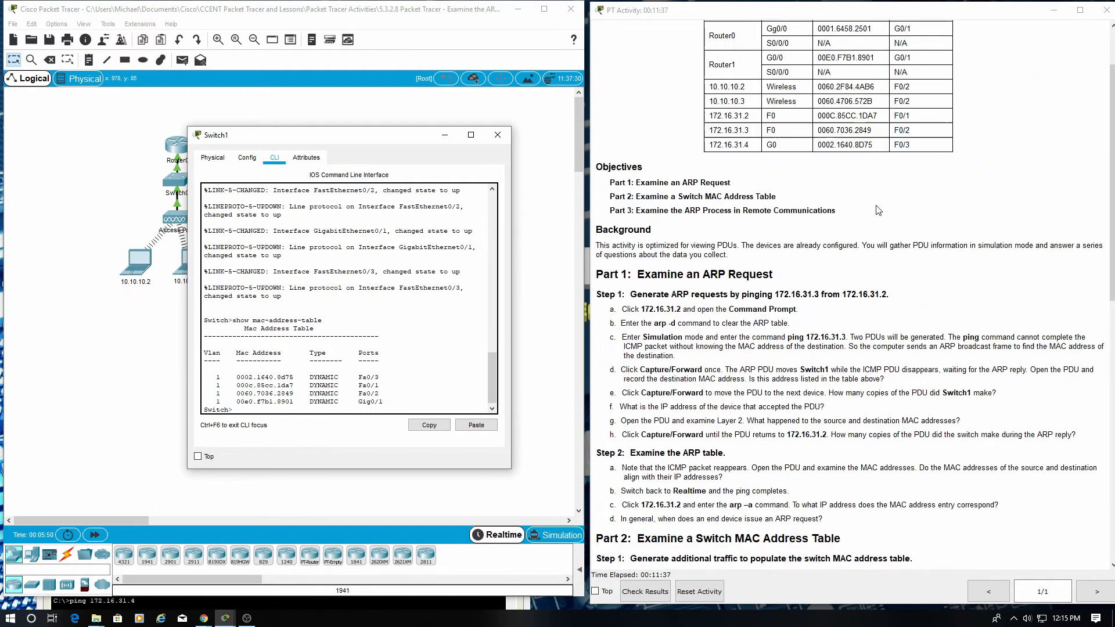
scroll("up", 3)
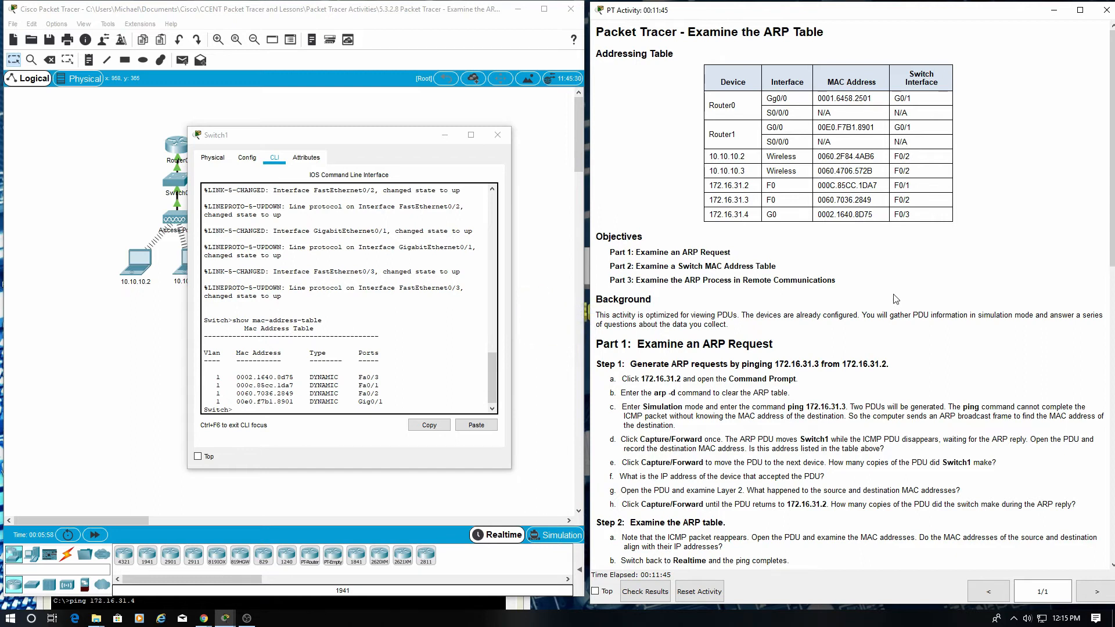
scroll("down", 3)
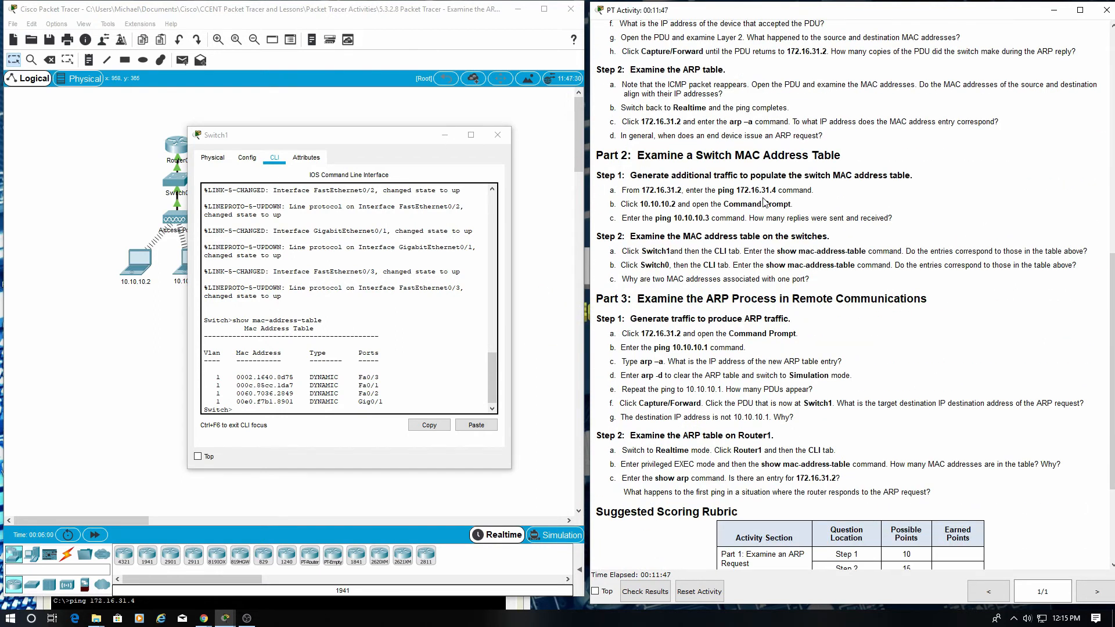
scroll("up", 3)
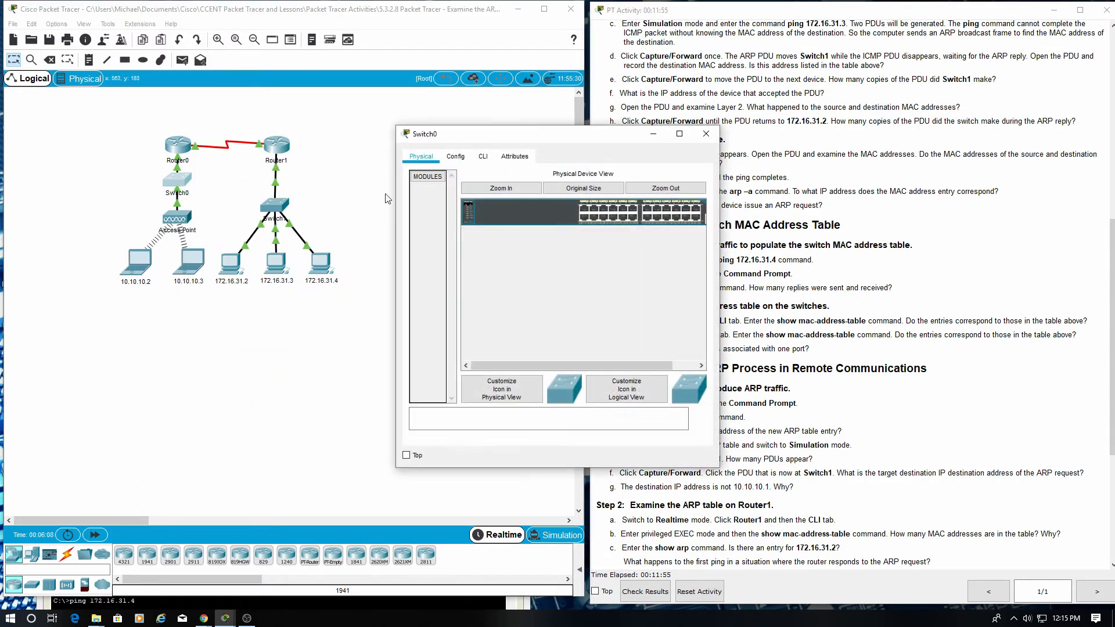
Run show mac-address-table in Switch0's CLI to list its three dynamic MAC entries
left_click(344, 167)
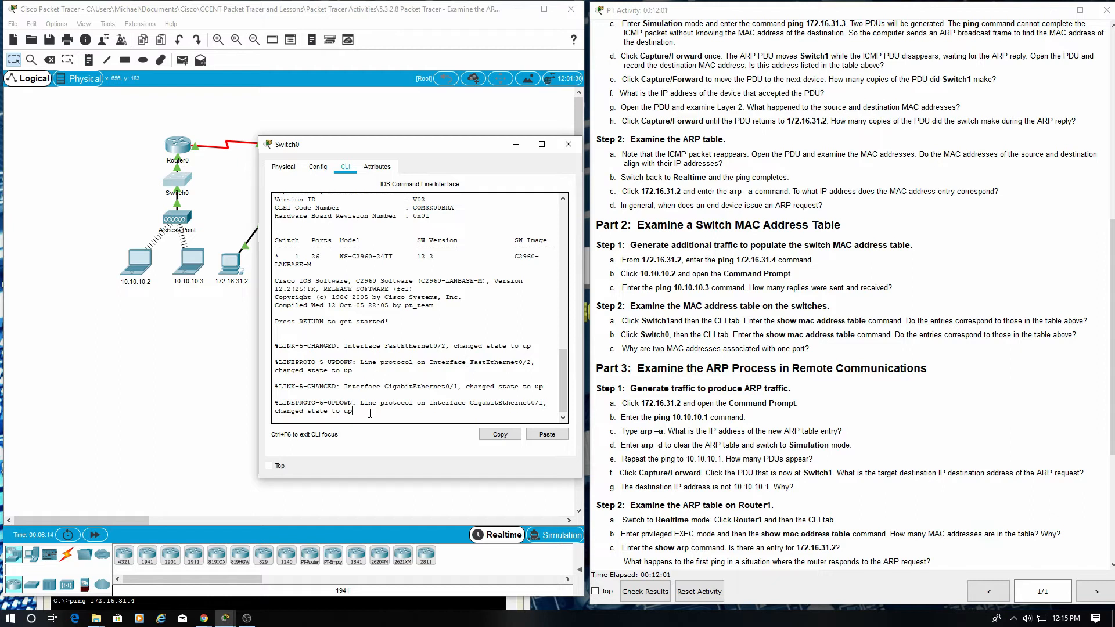
type("sho")
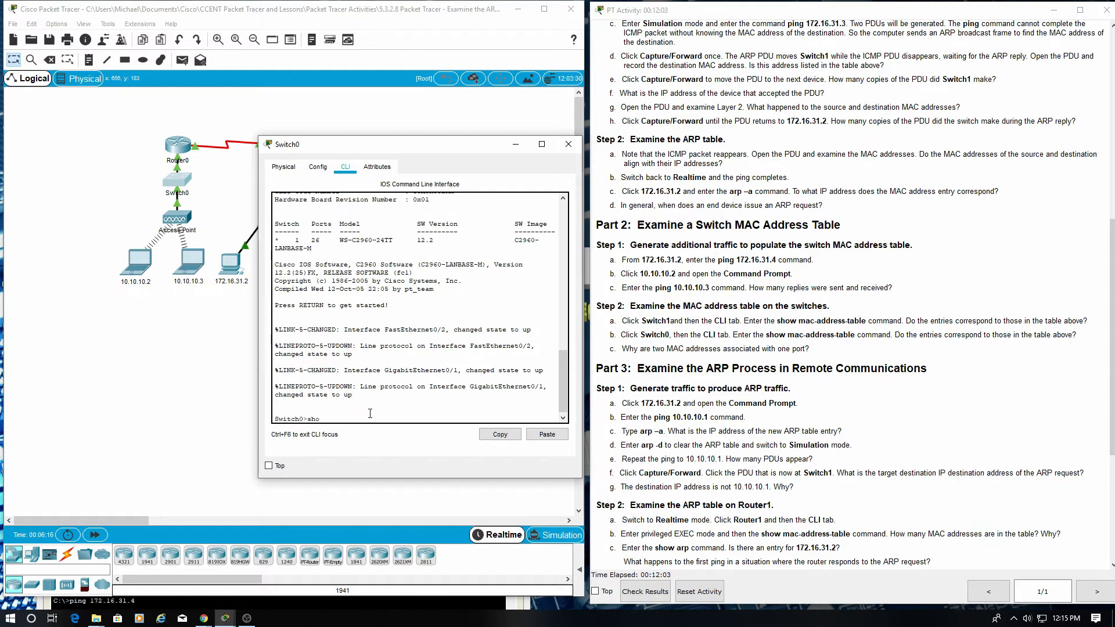
type("w mac-address-")
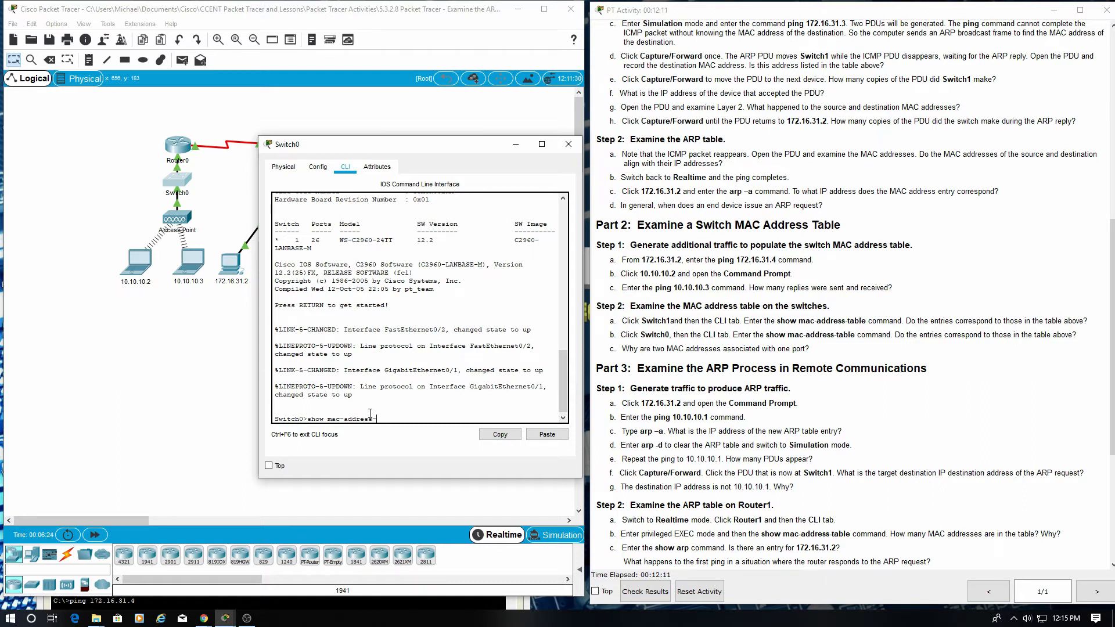
type("table")
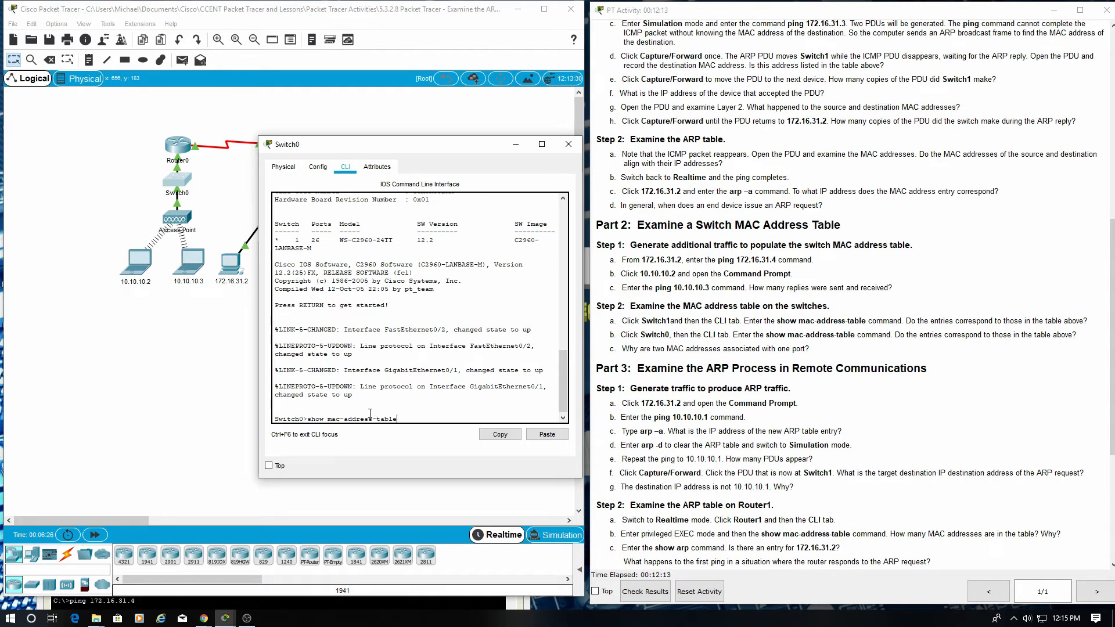
key("Return")
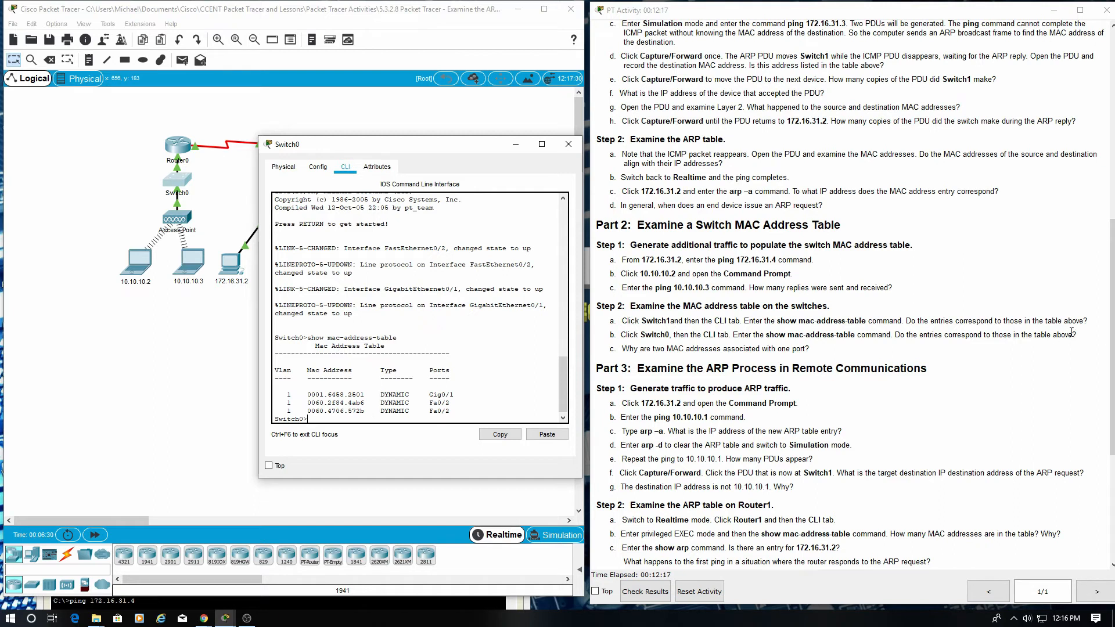
mouse_move(1074, 360)
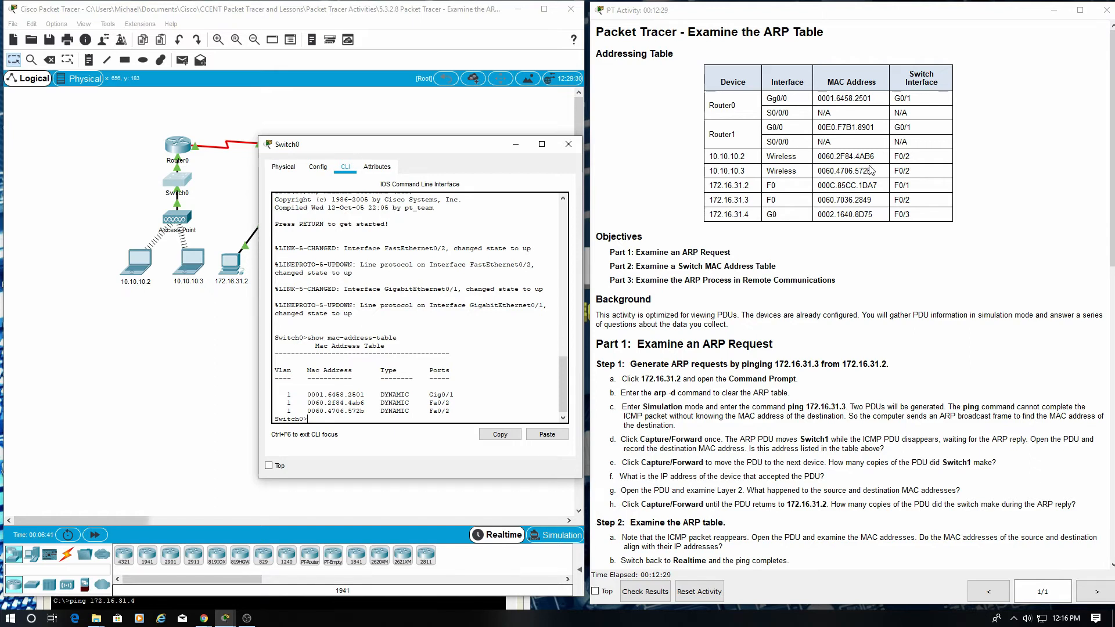
mouse_move(823, 228)
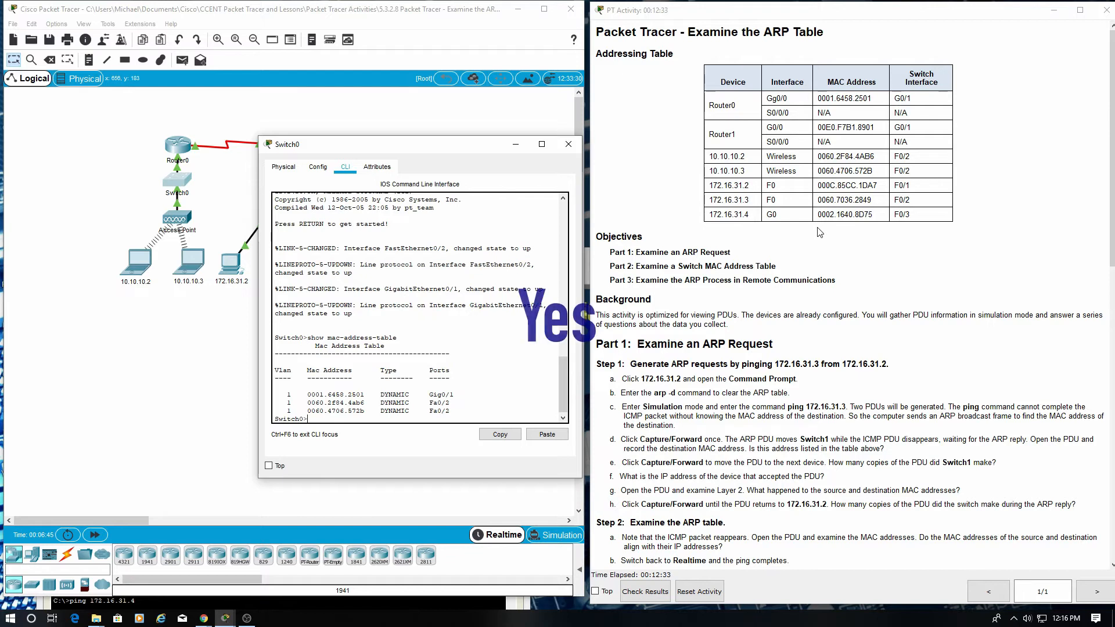
mouse_move(1006, 274)
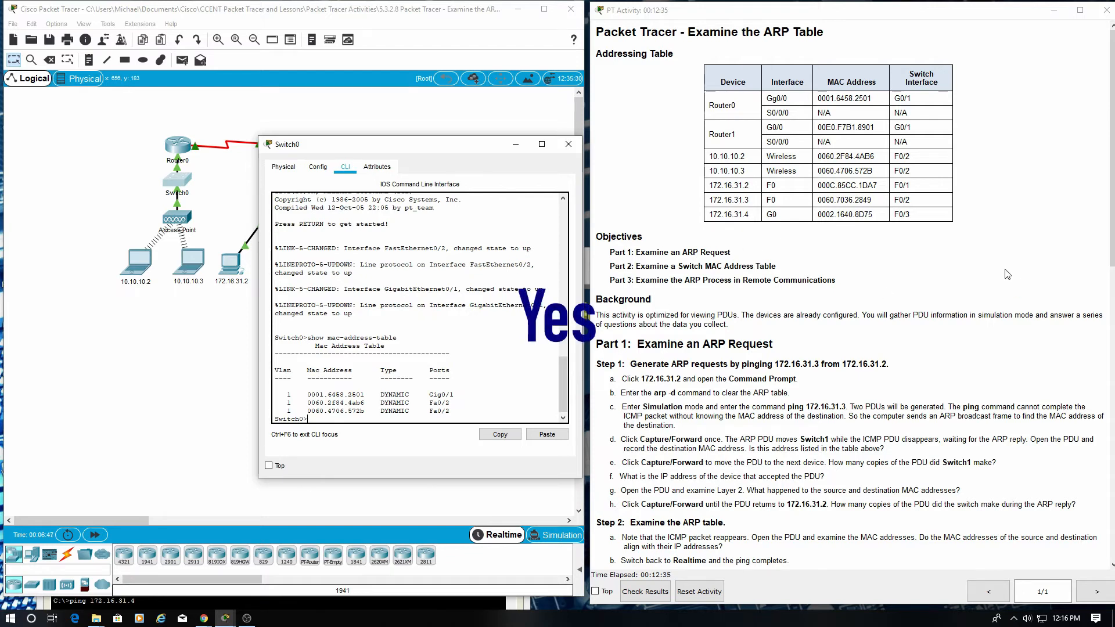
scroll("down", 3)
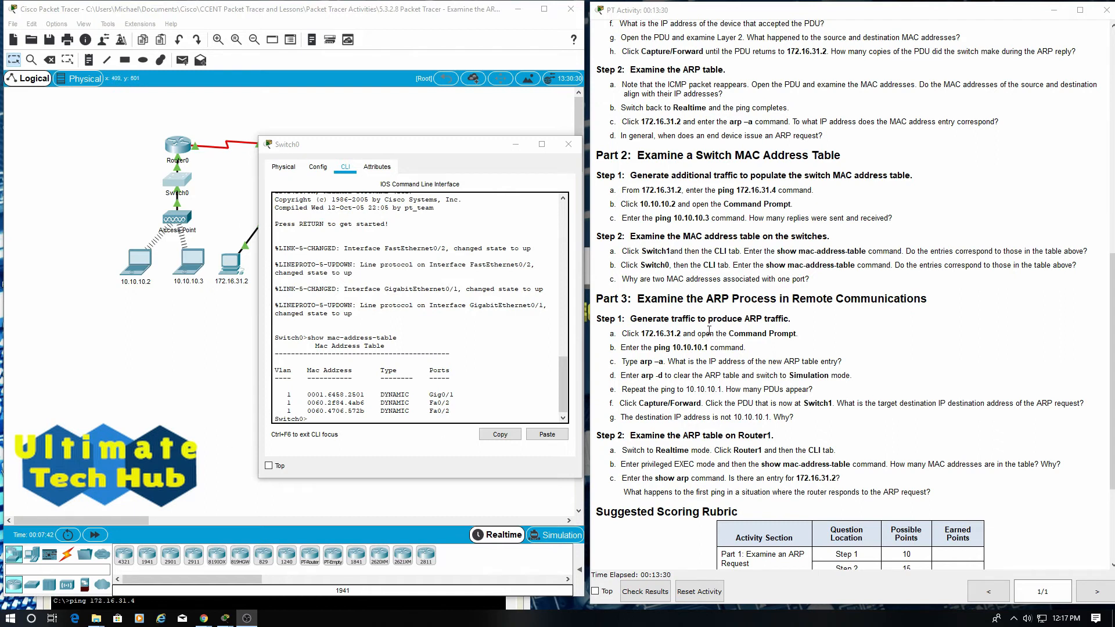
mouse_move(945, 304)
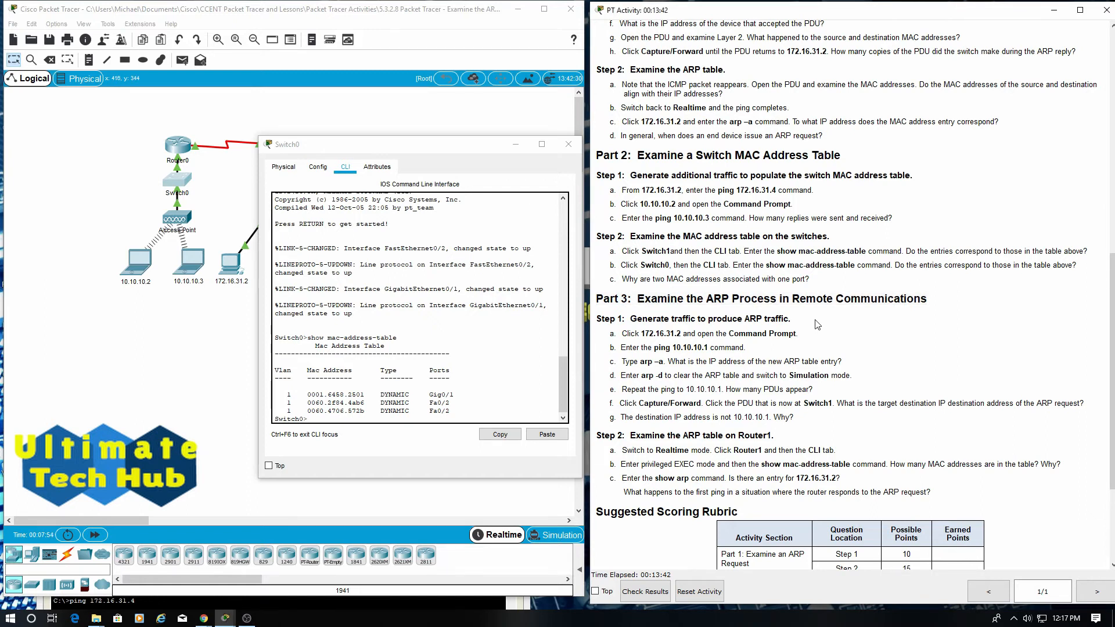
Close the Switch0 device window, returning to the full topology view
double_click(707, 318)
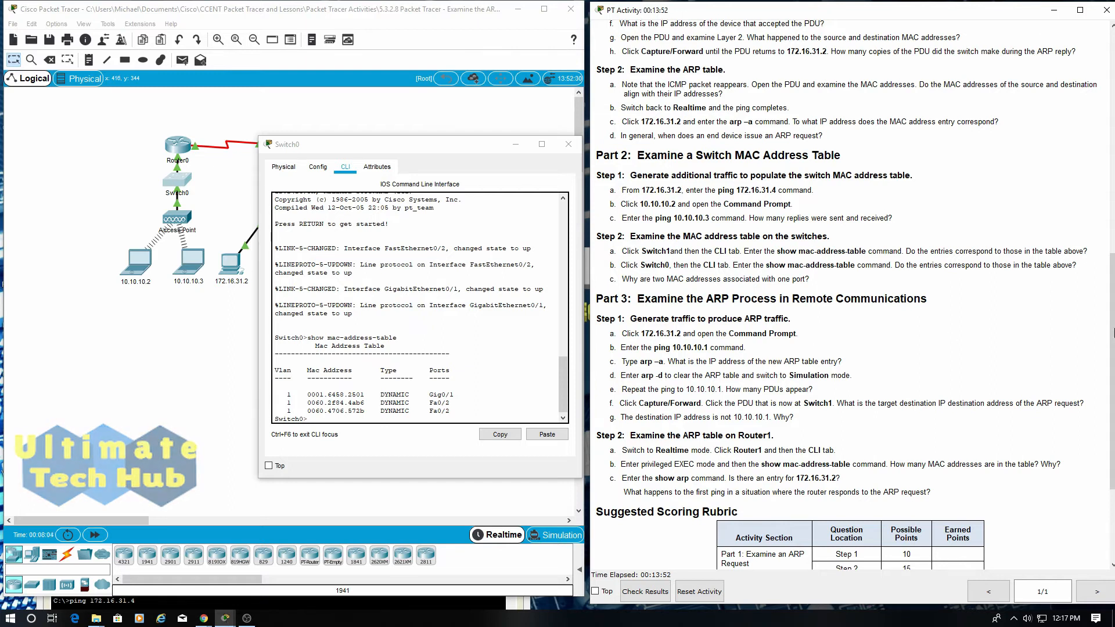
left_click(566, 144)
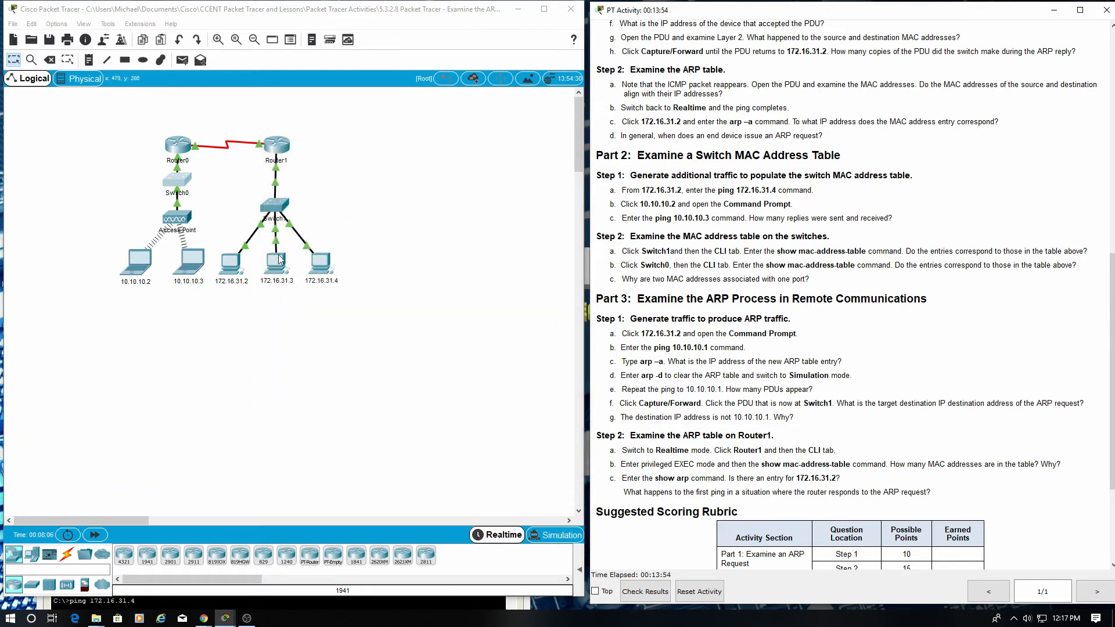
From PC 172.16.31.2's Command Prompt, ping 10.10.10.1
left_click(231, 259)
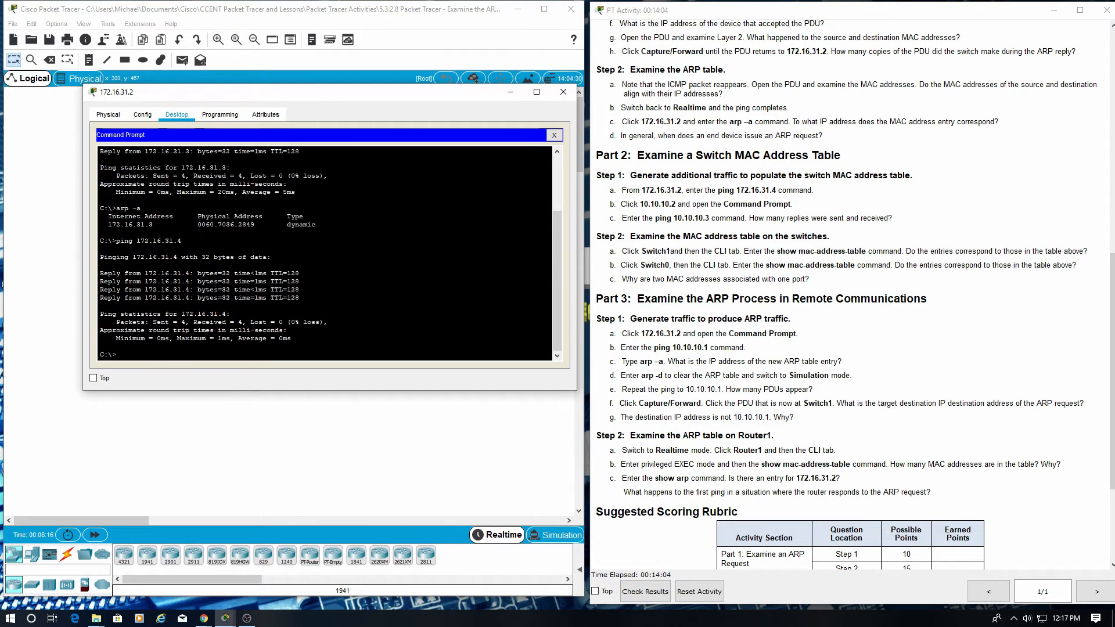
type("p")
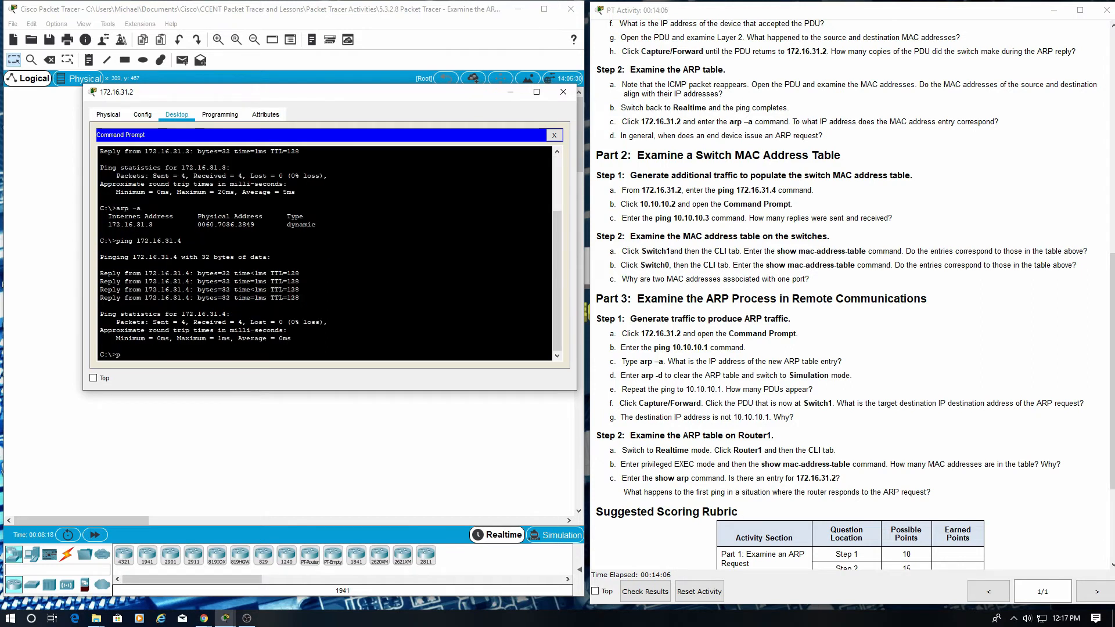
type("ing 10")
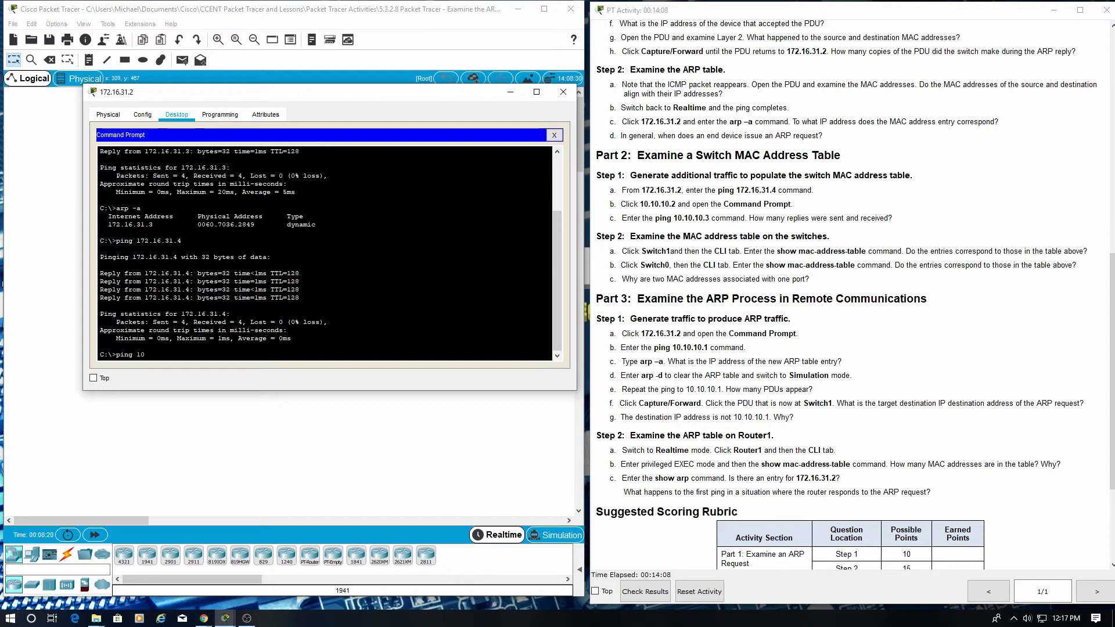
type(".10.10.1")
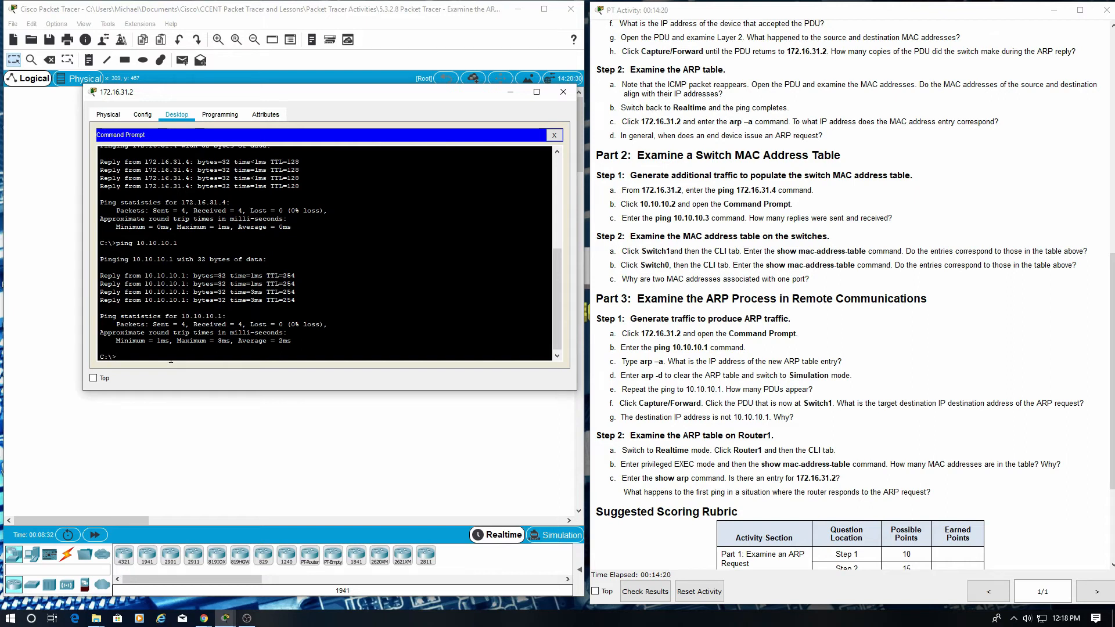
List the PC's ARP entries with arp -a, then clear them with arp -d
type("arp -a")
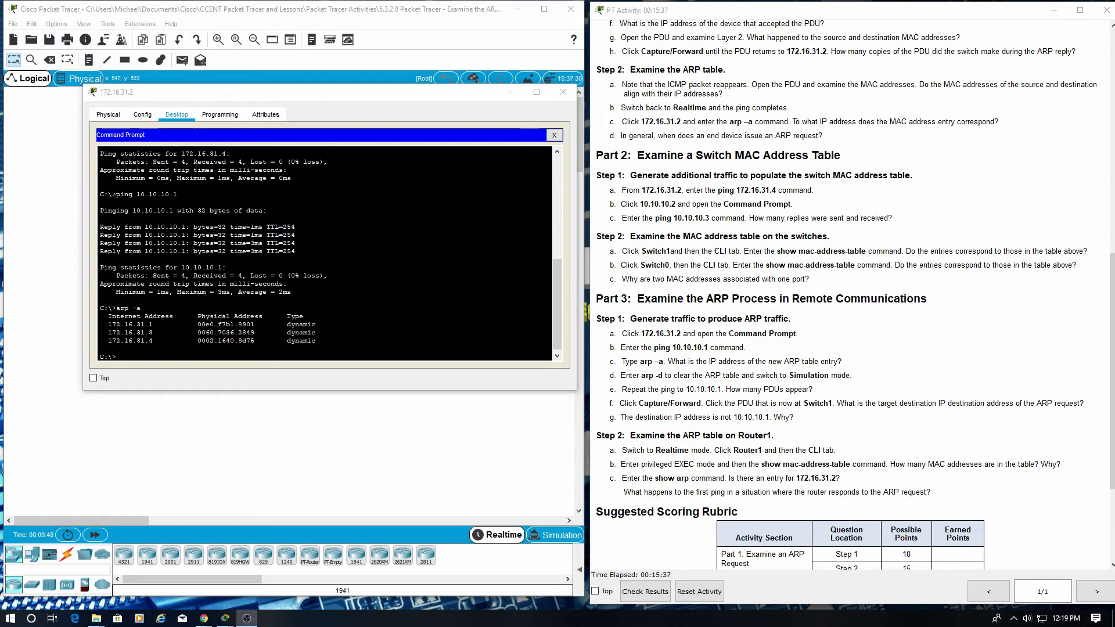
double_click(232, 324)
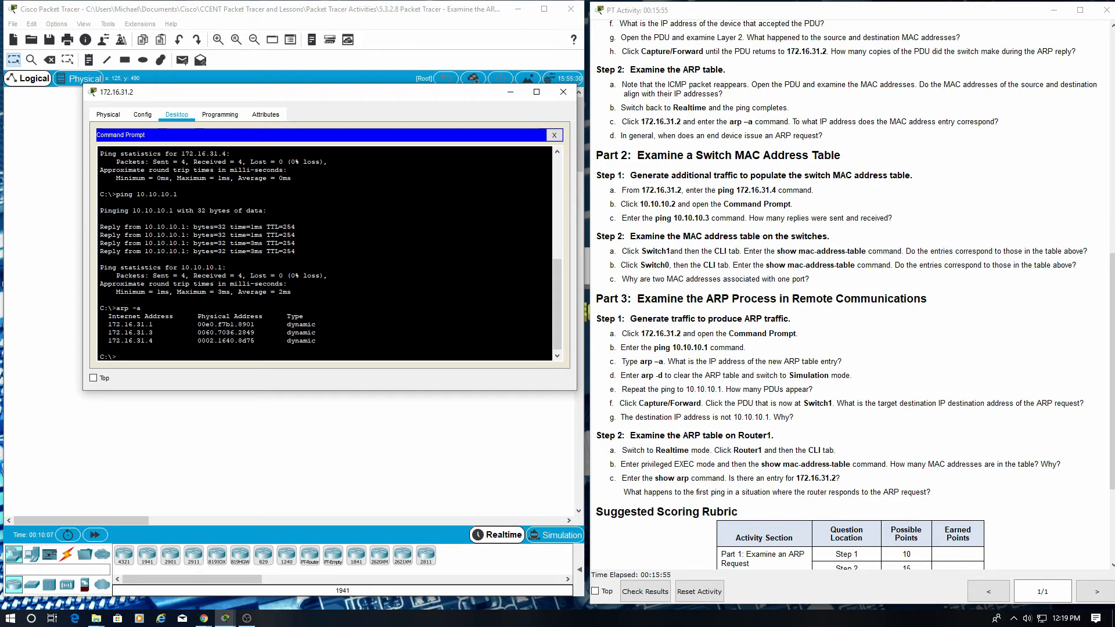
type("arp -d")
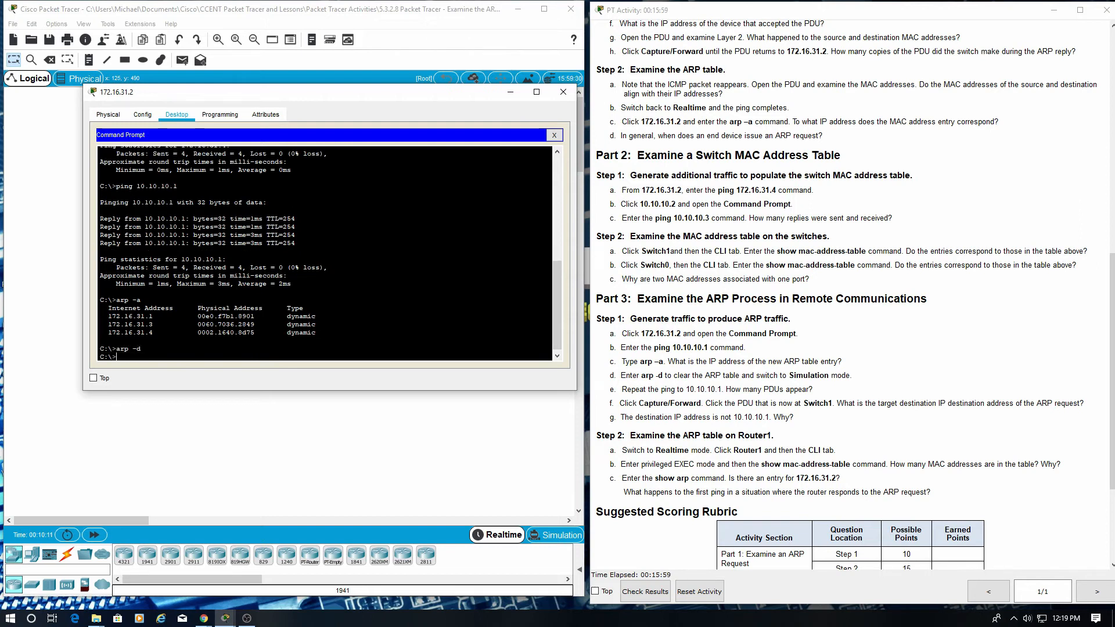
mouse_move(561, 93)
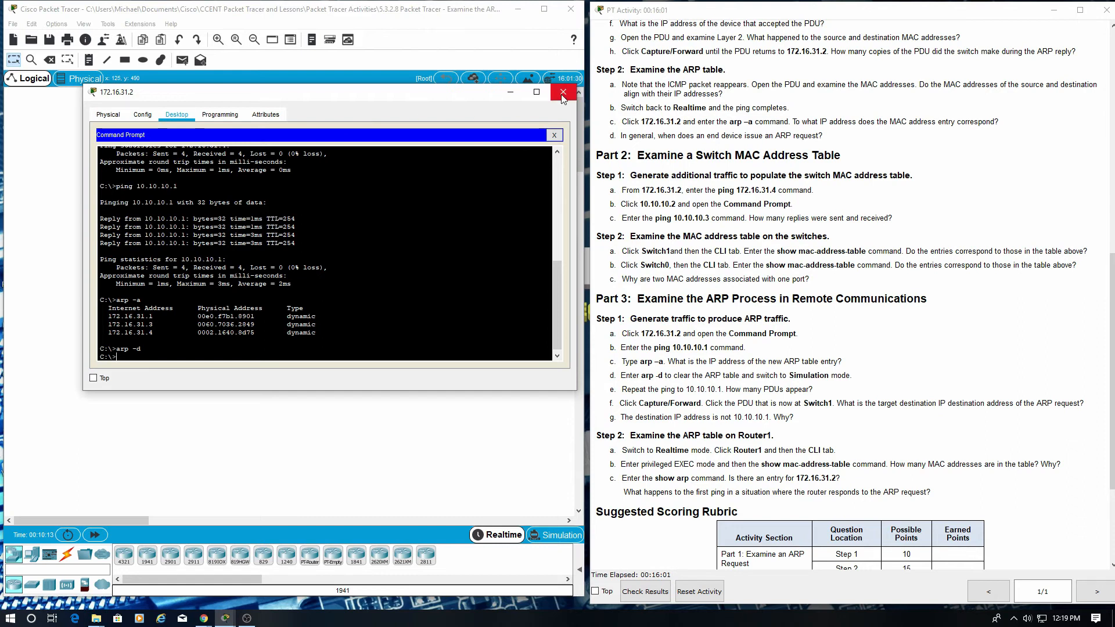
Switch to Simulation mode and ping 10.10.10.1 again from PC 172.16.31.2
left_click(561, 92)
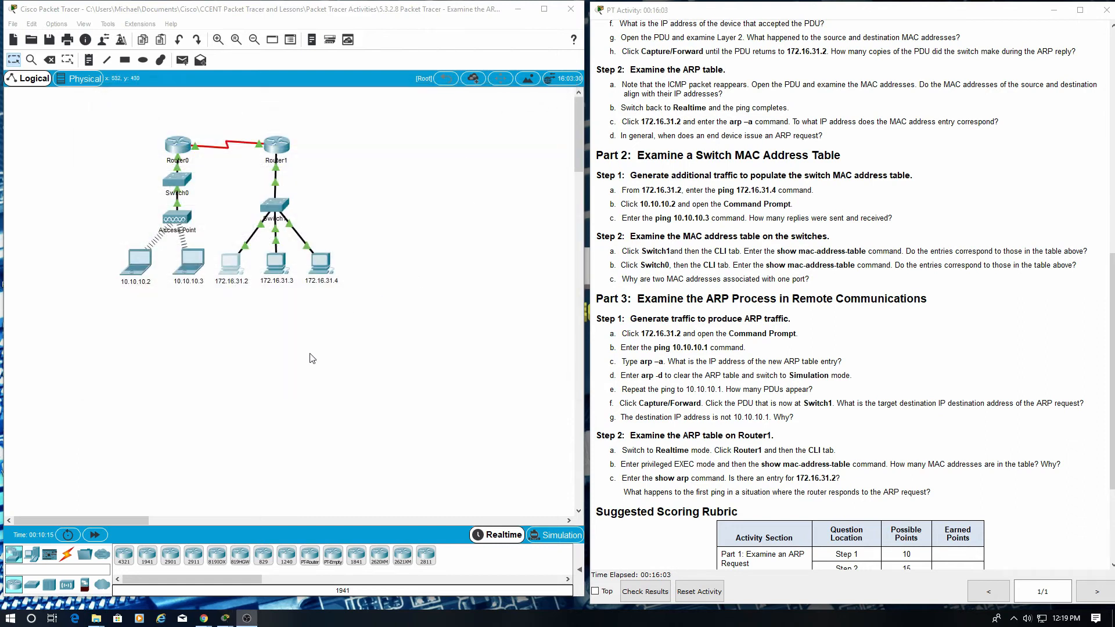
left_click(556, 535)
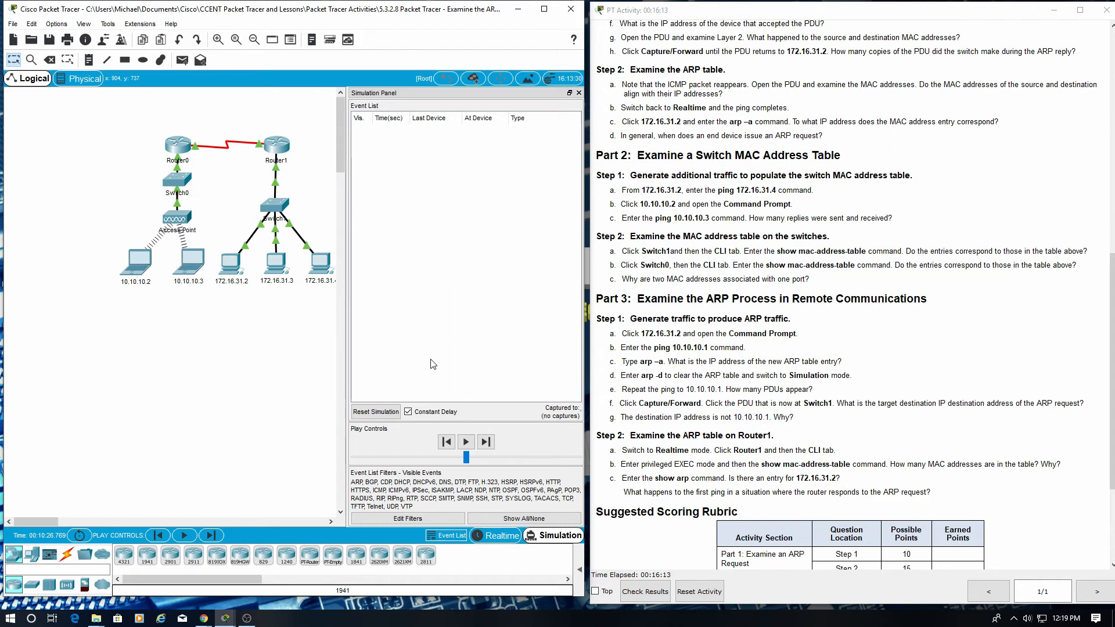
mouse_move(234, 267)
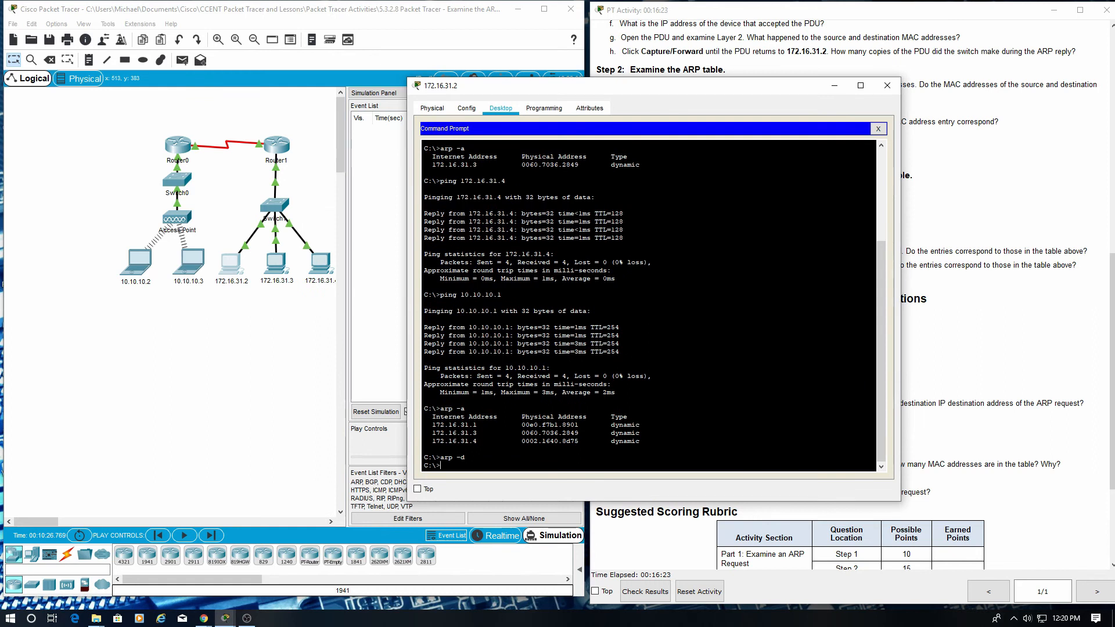
type("ping")
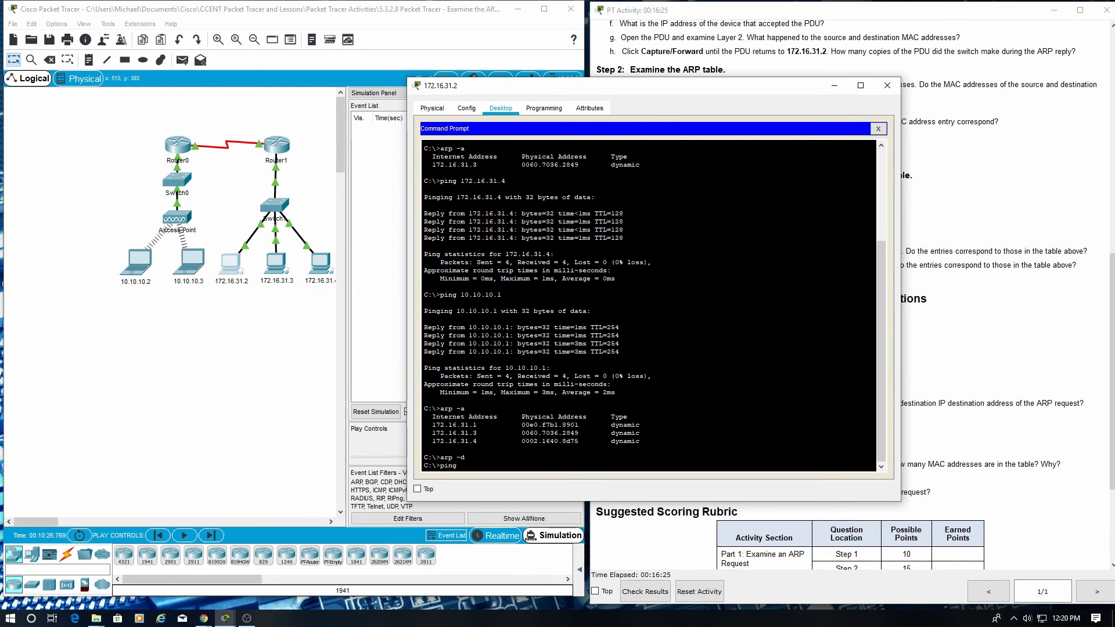
type("10.10")
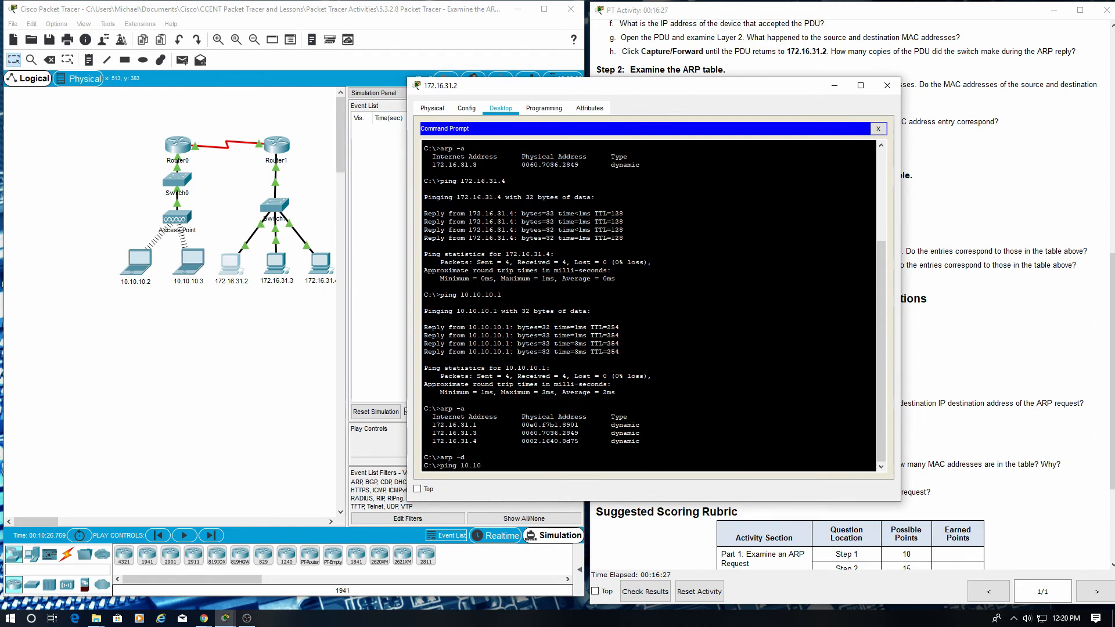
type(".10.1")
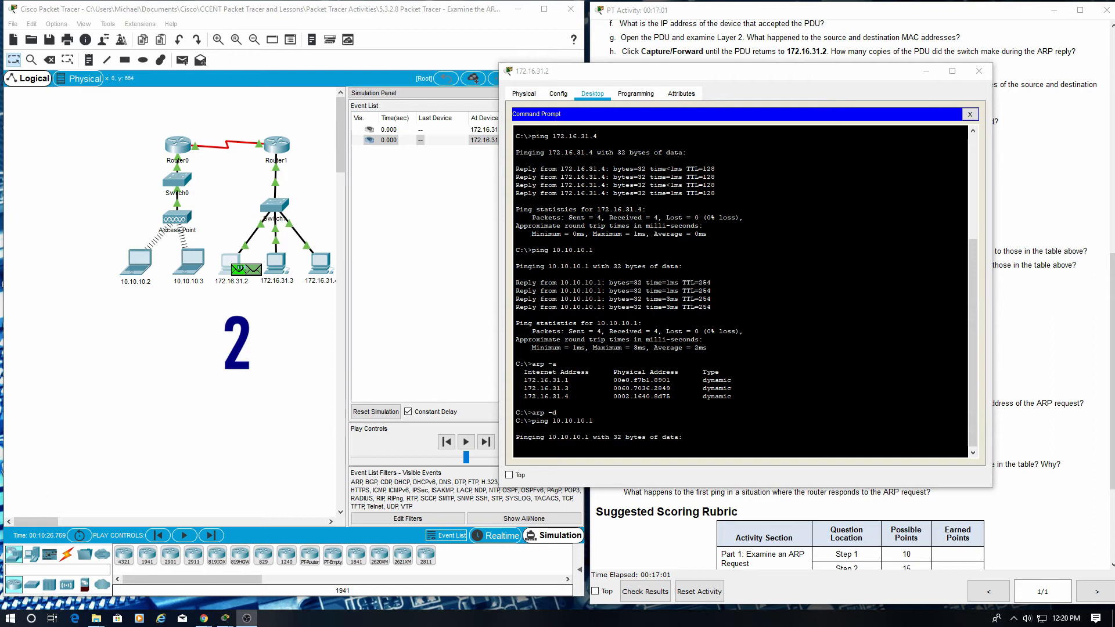
mouse_move(648, 92)
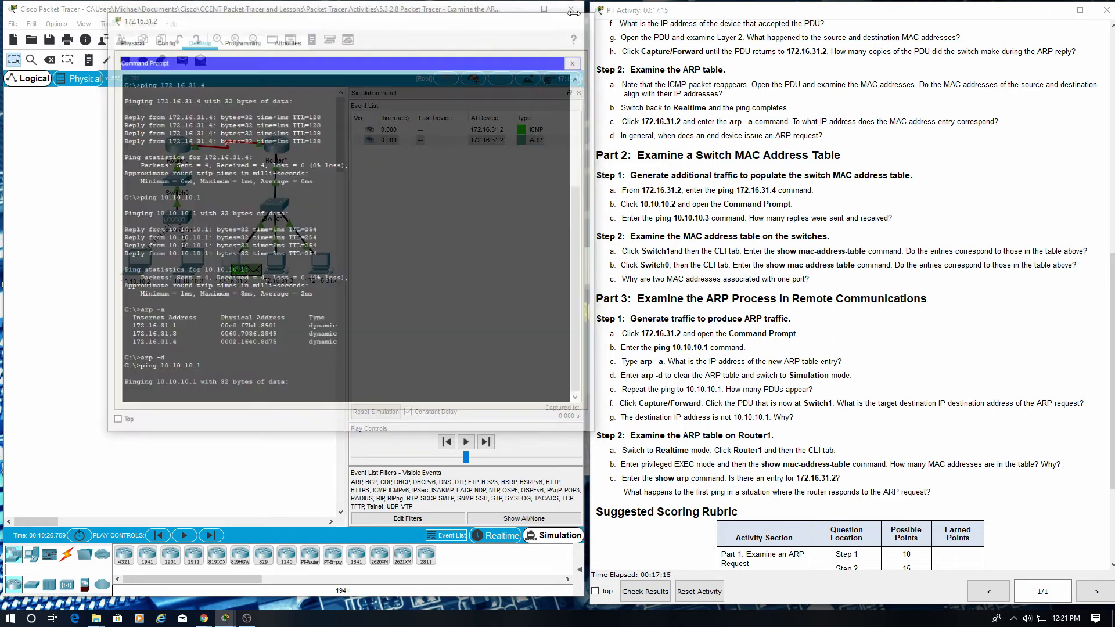
Forward the ARP request to Switch1 and inspect its outgoing Layer 2 broadcast frame
left_click(572, 63)
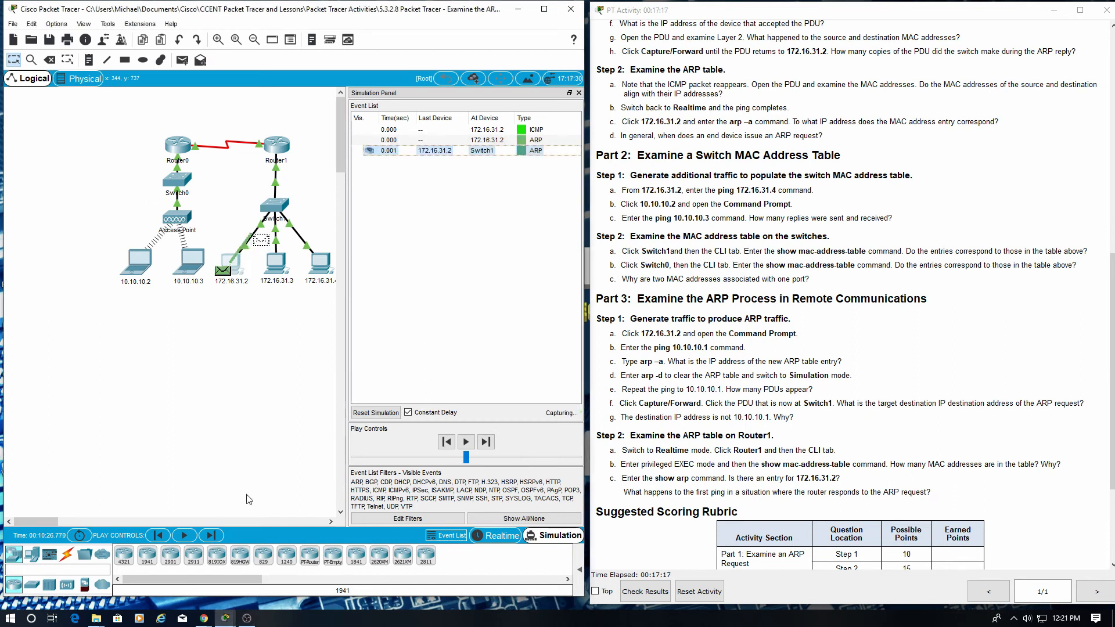
left_click(466, 441)
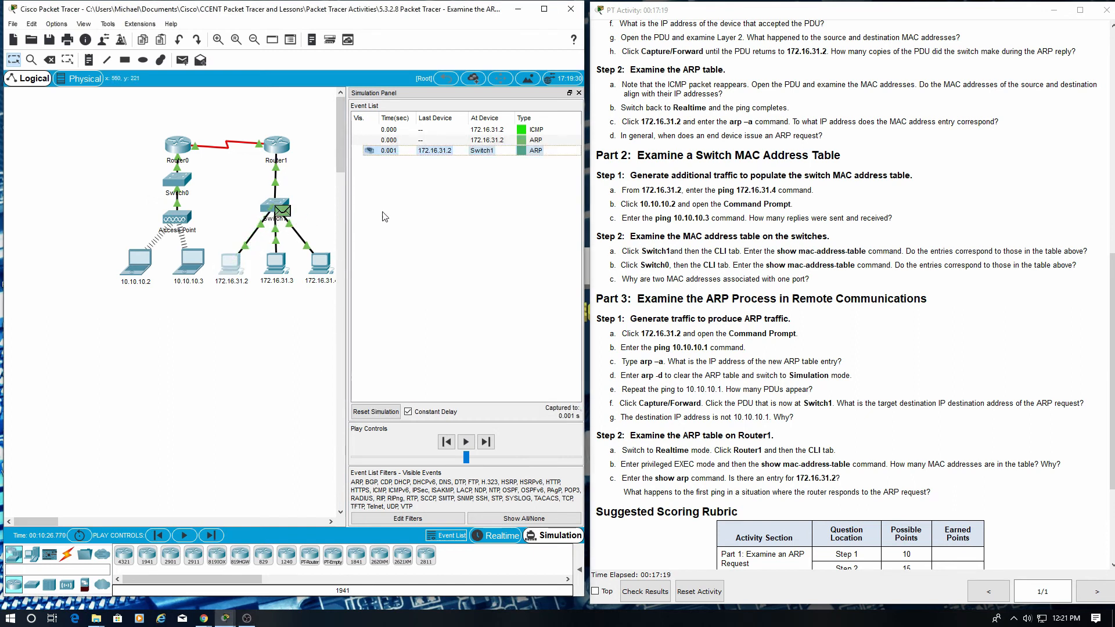
left_click(366, 150)
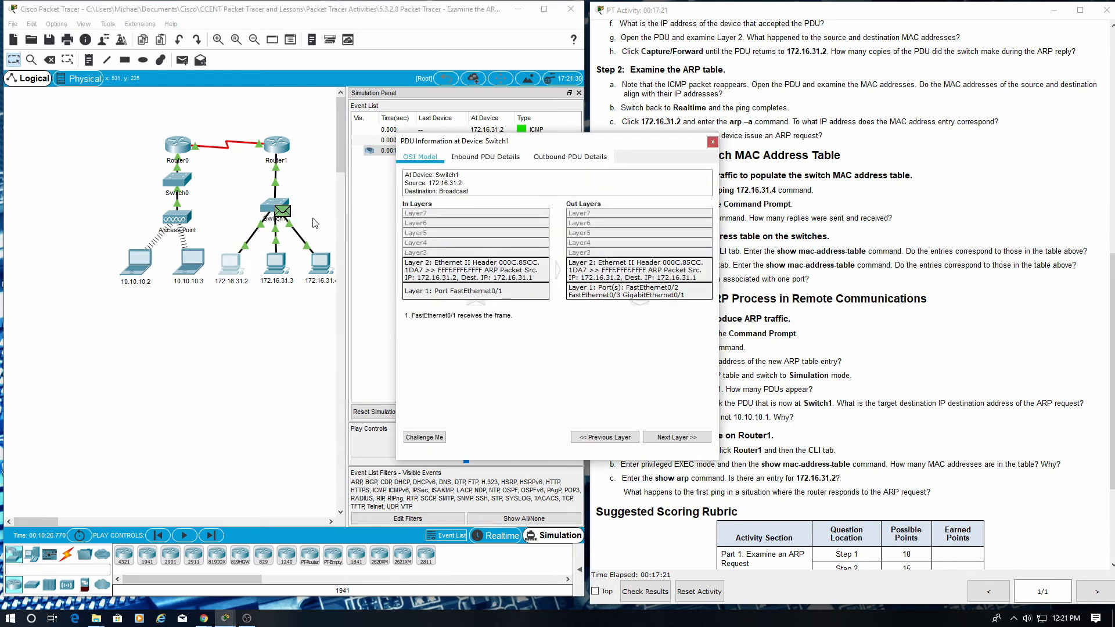
mouse_move(306, 234)
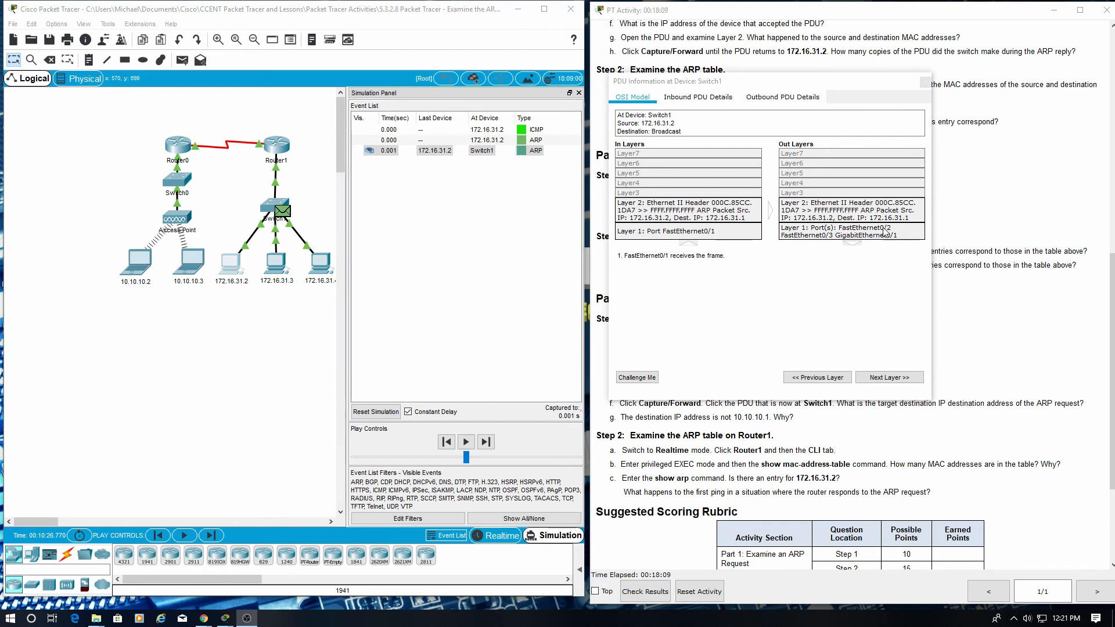
left_click(889, 377)
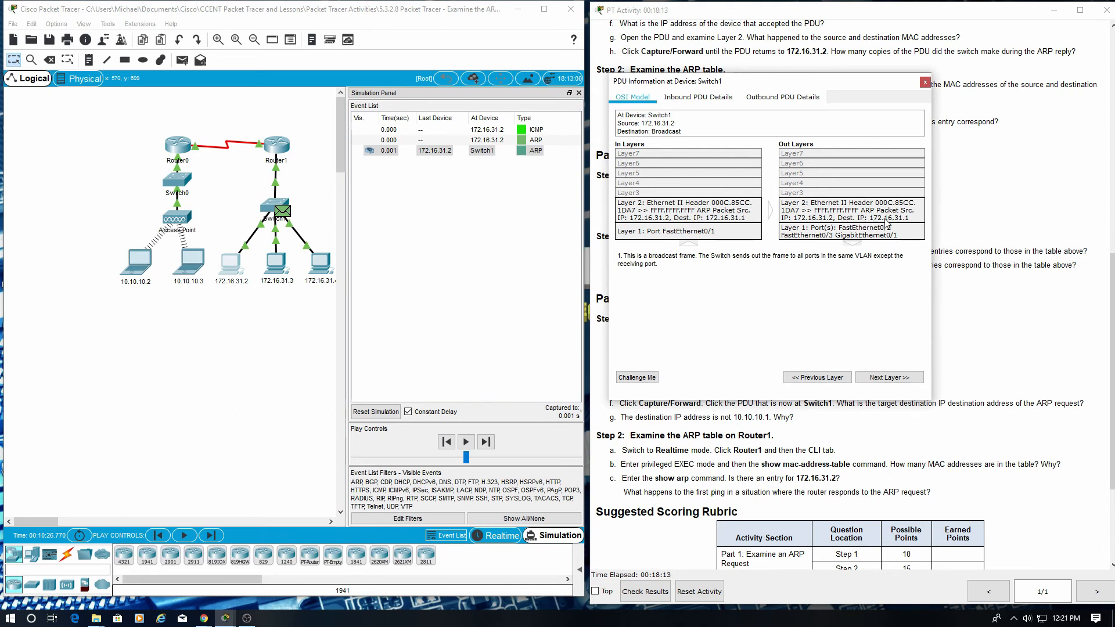
mouse_move(899, 227)
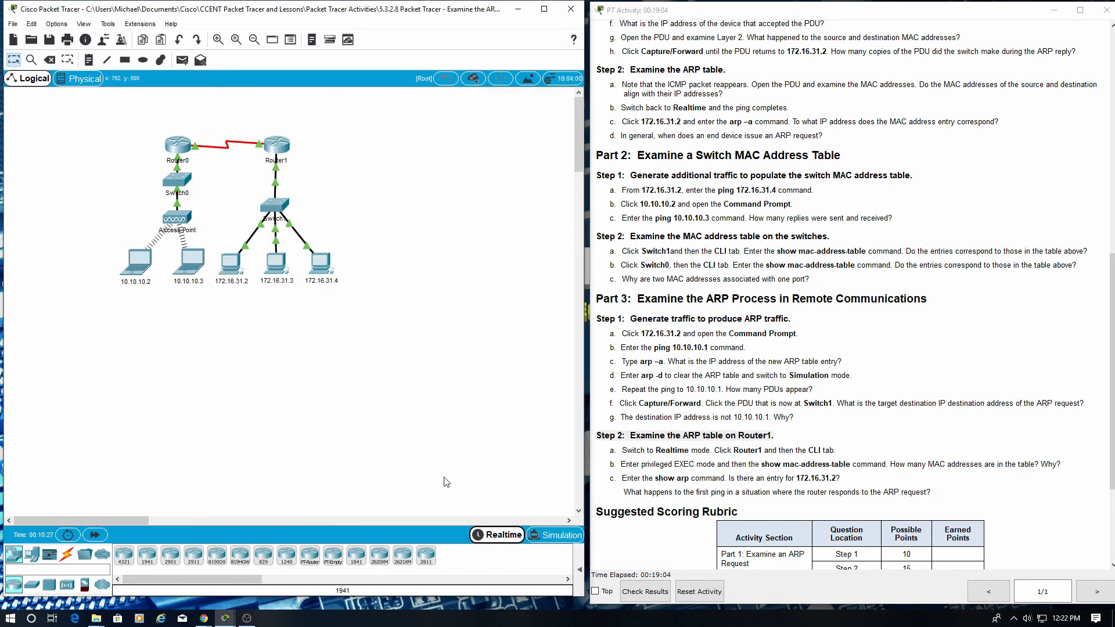
mouse_move(228, 181)
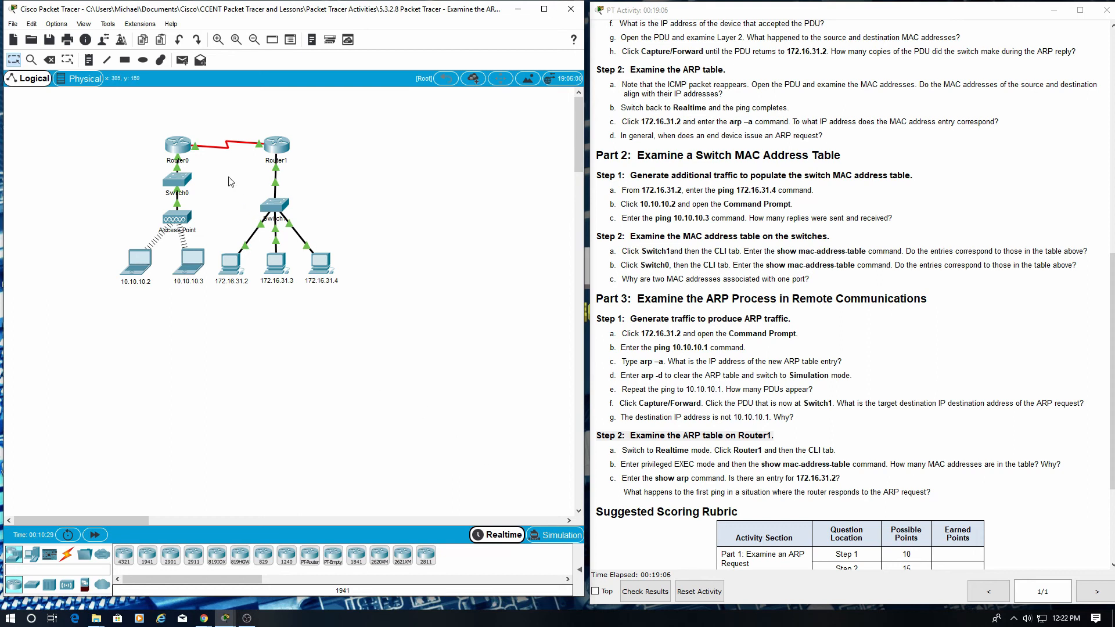
On Router1's CLI, enter enable mode and run show mac-address-table, which returns empty
double_click(275, 144)
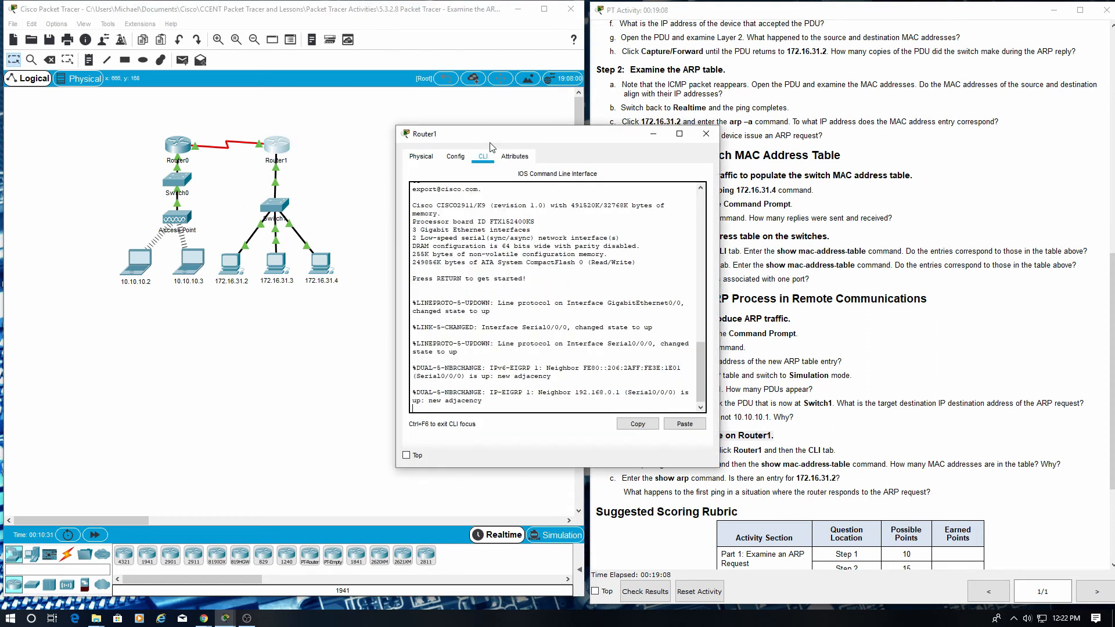
mouse_move(515, 136)
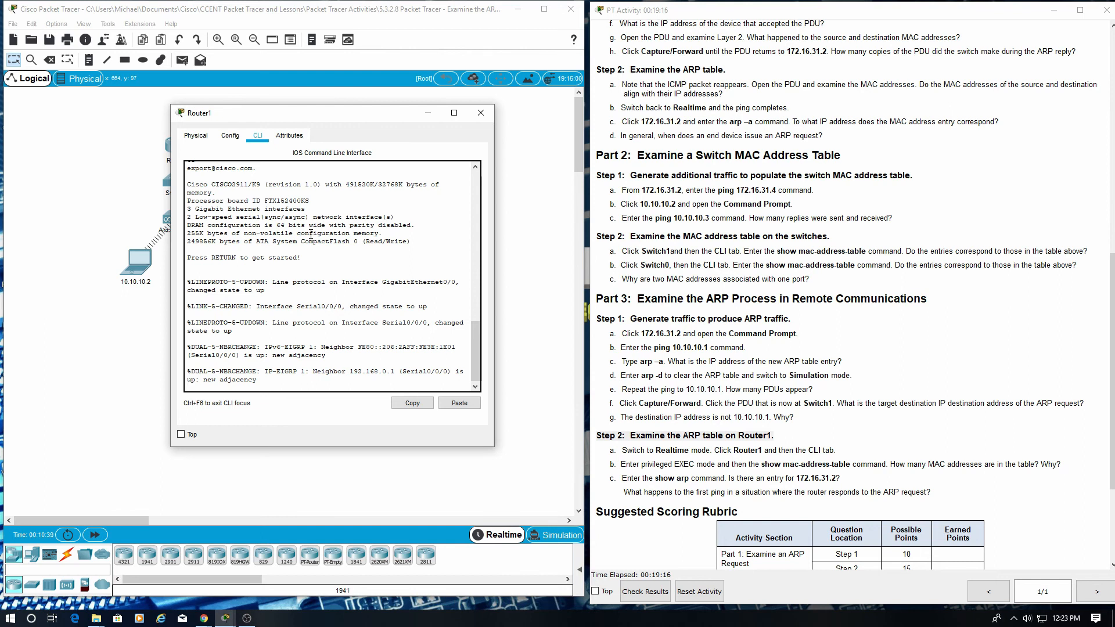
mouse_move(247, 411)
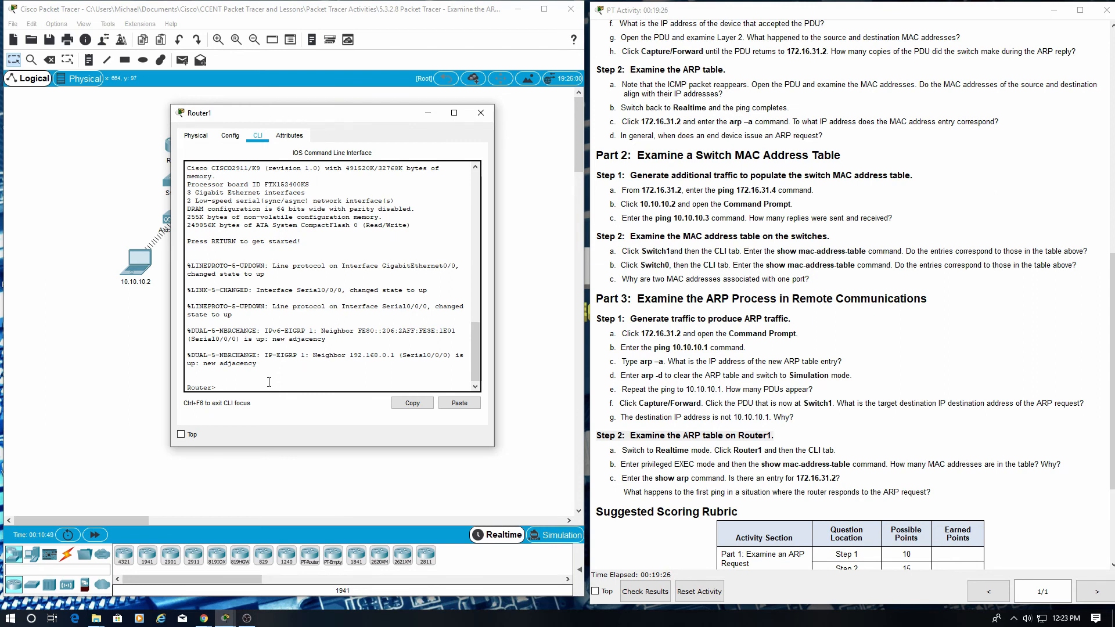
type("en")
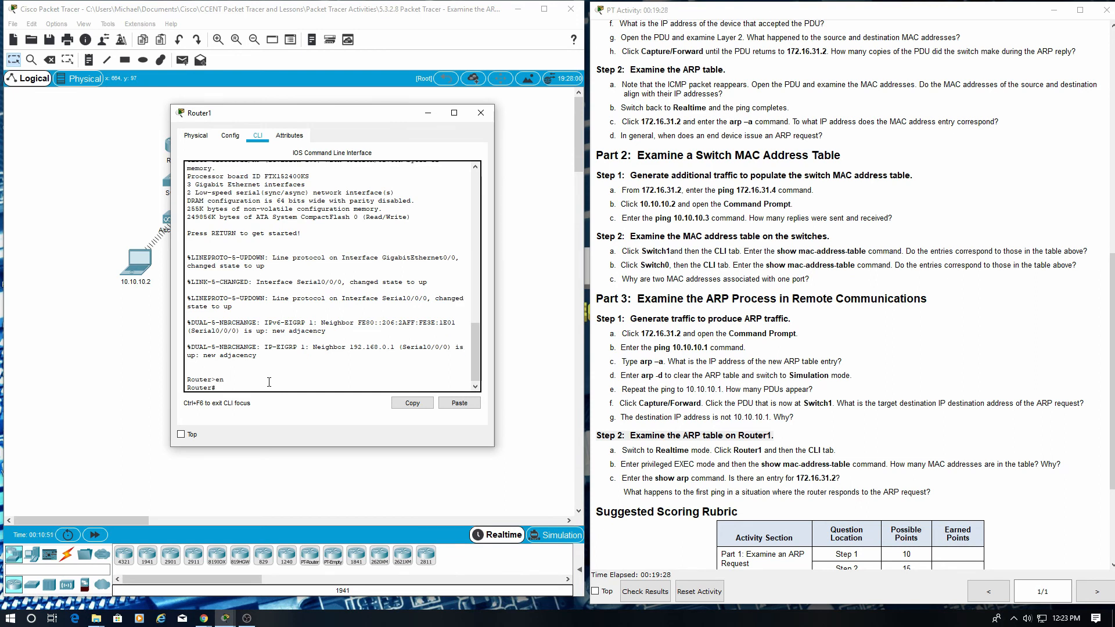
type("show m")
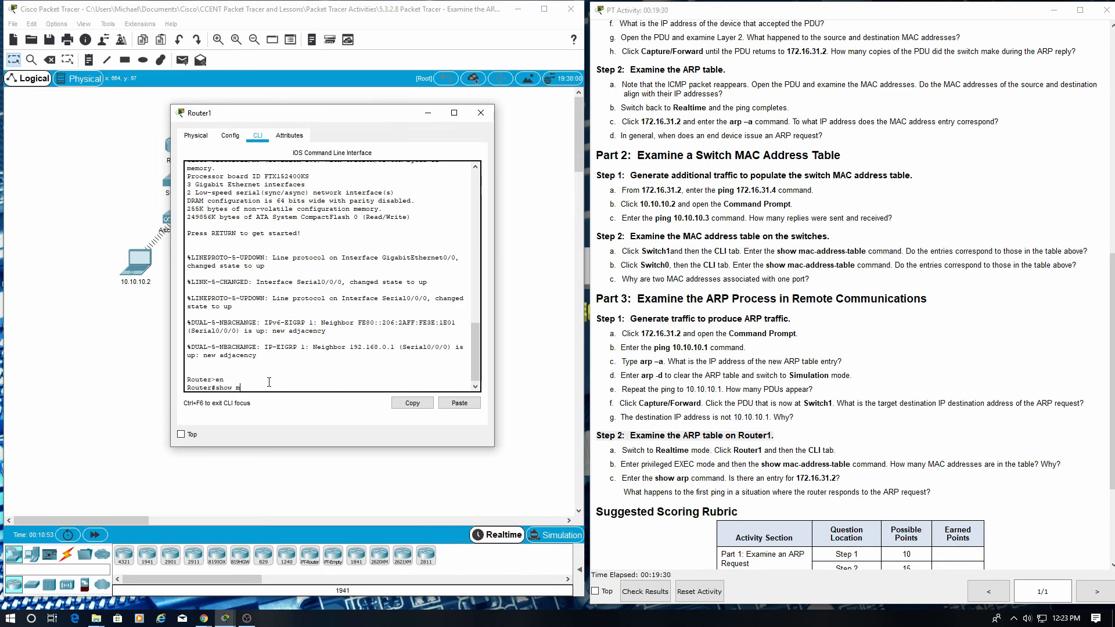
type("ac-address-tabl")
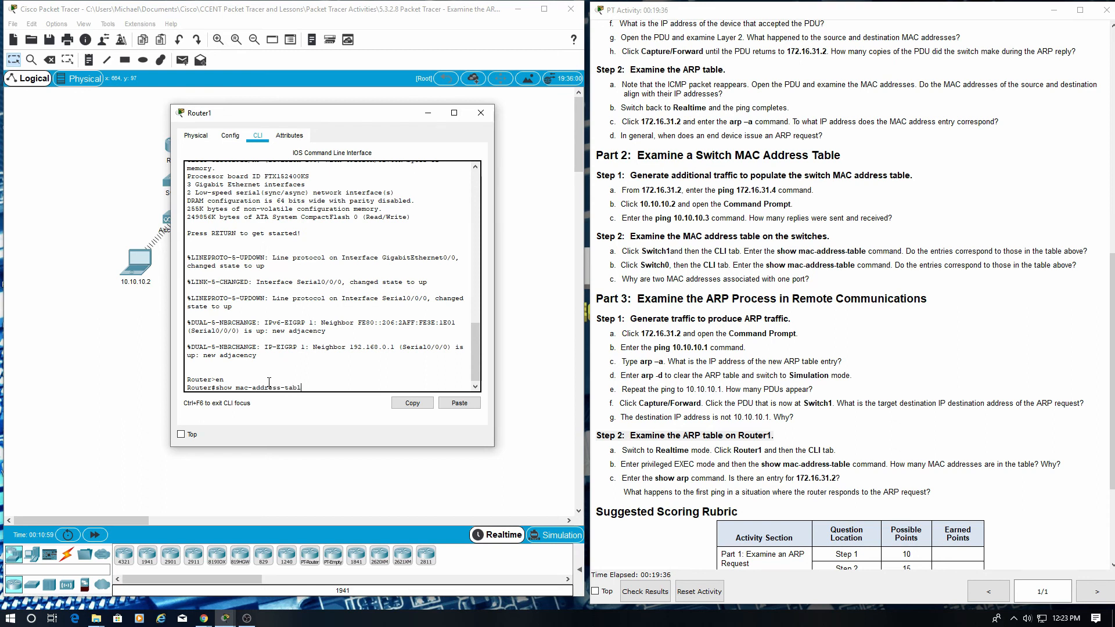
key("Return")
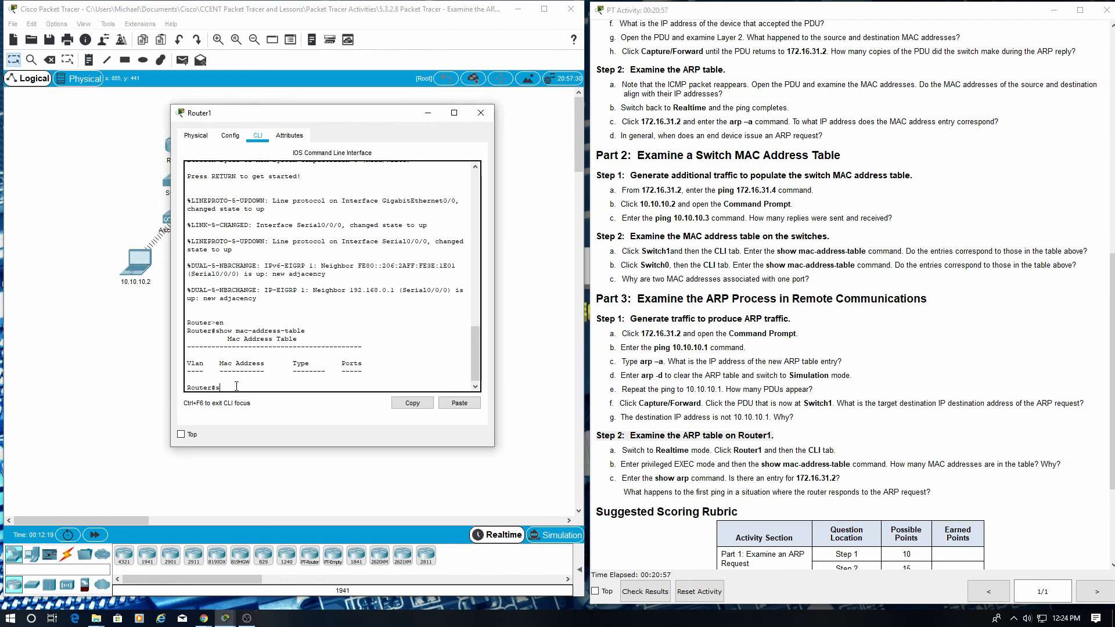
Run show arp on Router1 and highlight the 172.16.31.2 entry
type("show arp")
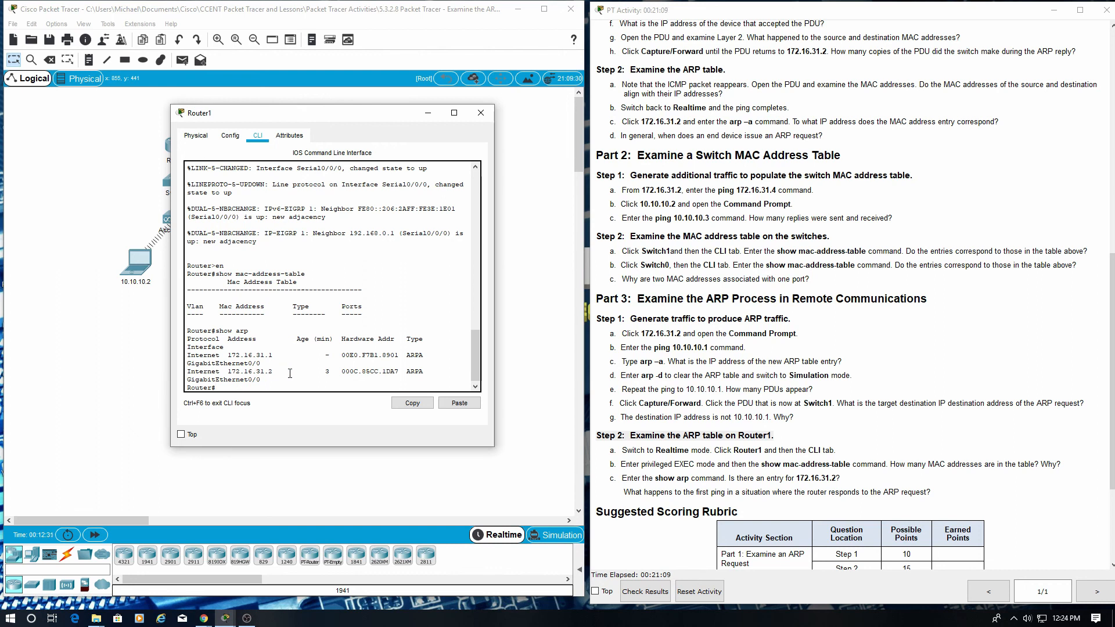
double_click(227, 371)
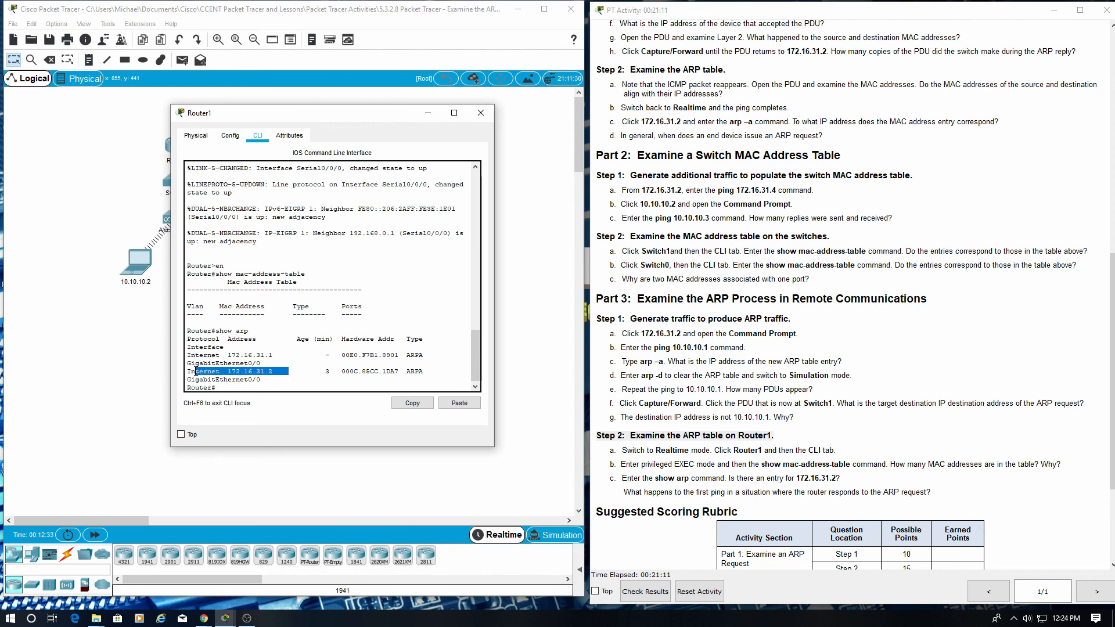
mouse_move(324, 405)
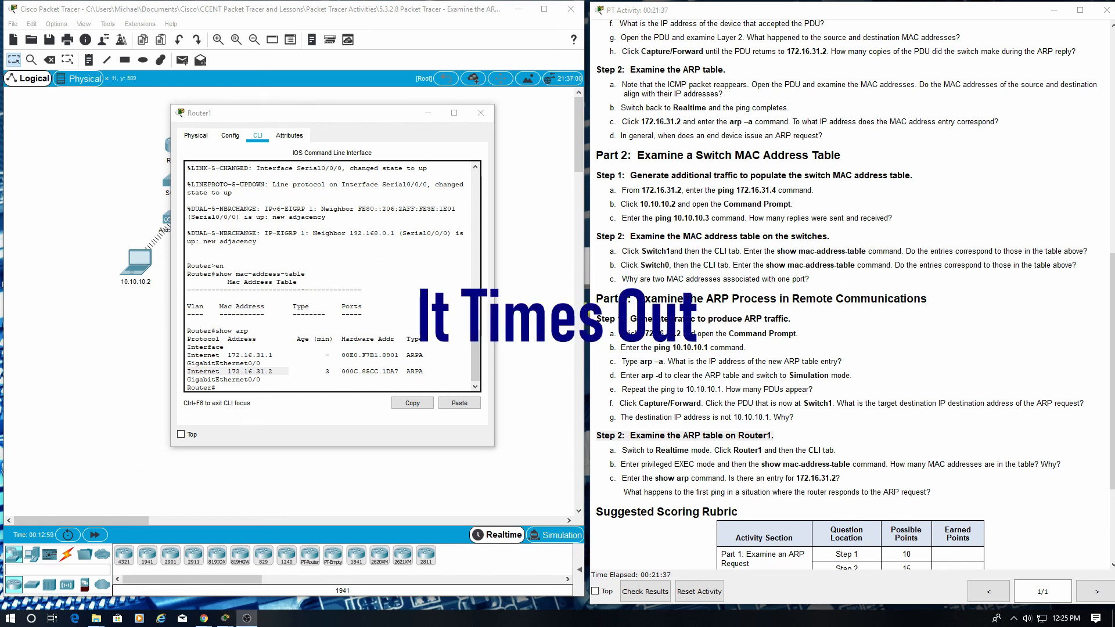
scroll("down", 3)
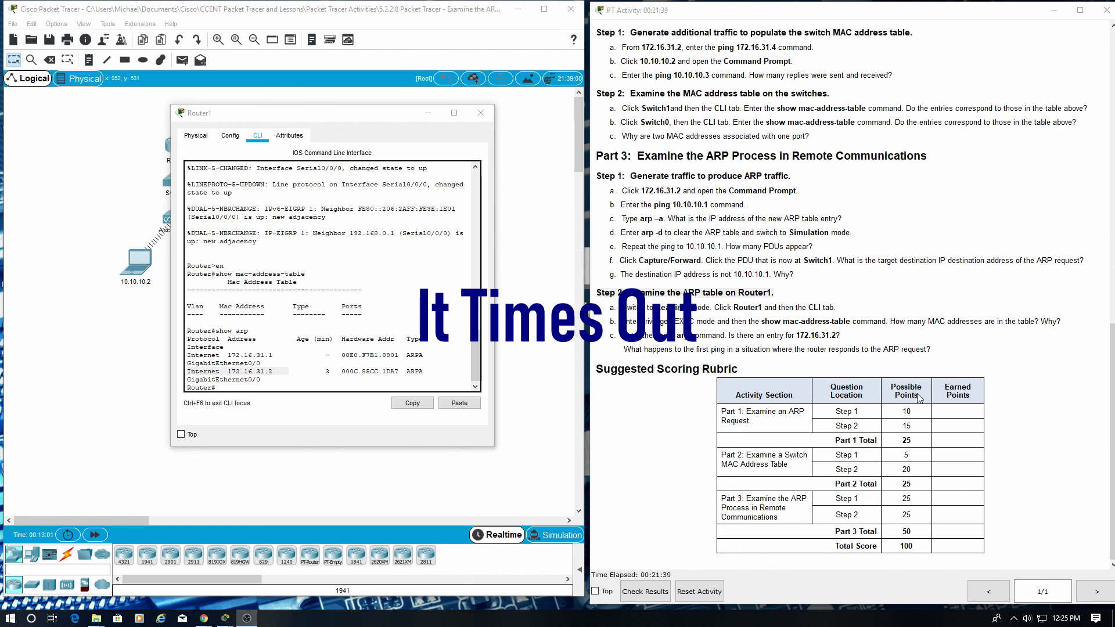